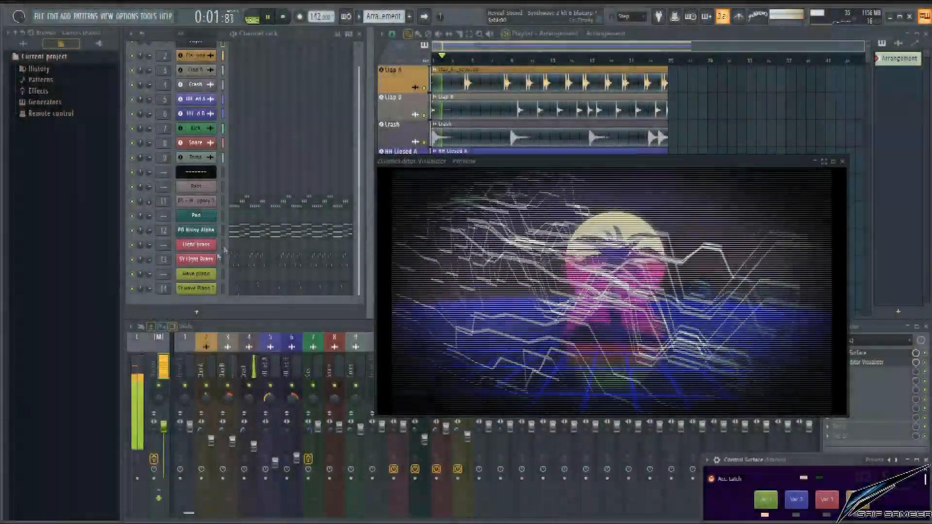
Preview the SY Wave Piano 2 pattern notes in the piano roll and close it again.
{"action": "left_click", "coordinate": [195, 244]}
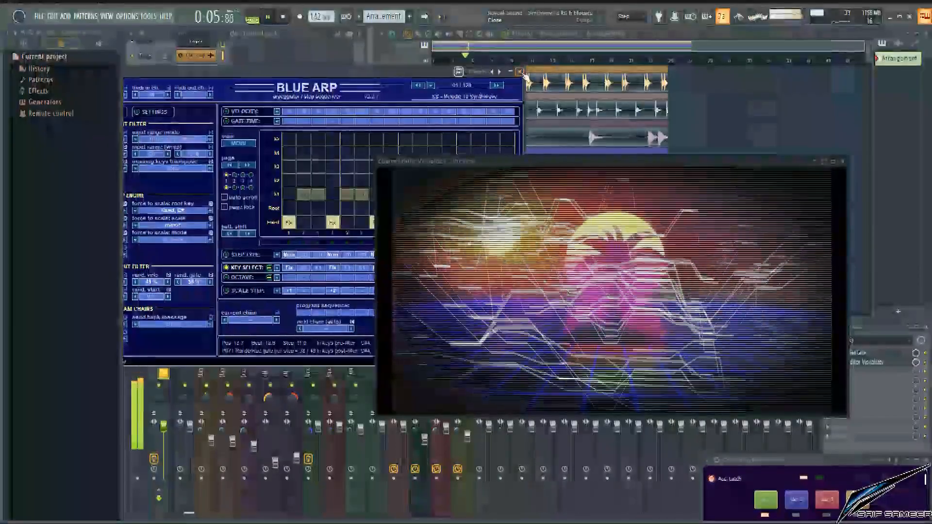
{"action": "left_click", "coordinate": [518, 71]}
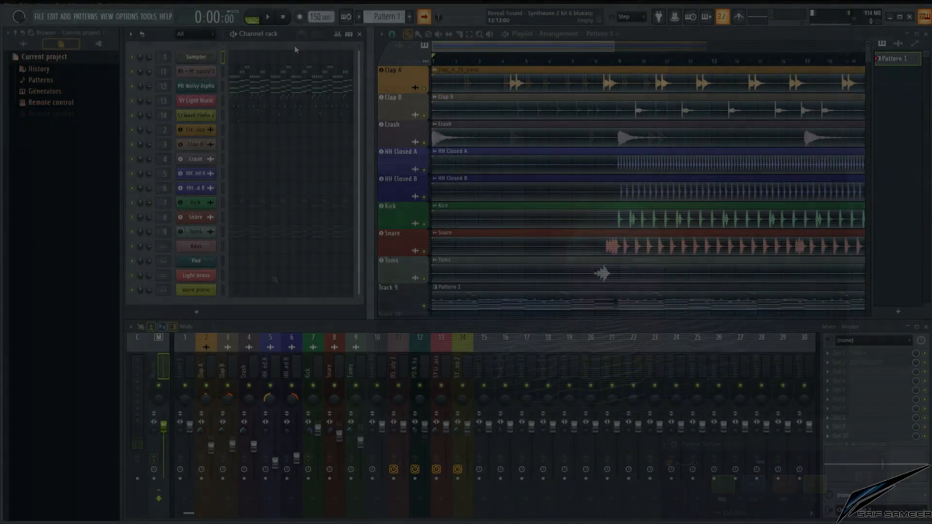
{"action": "left_click", "coordinate": [267, 17]}
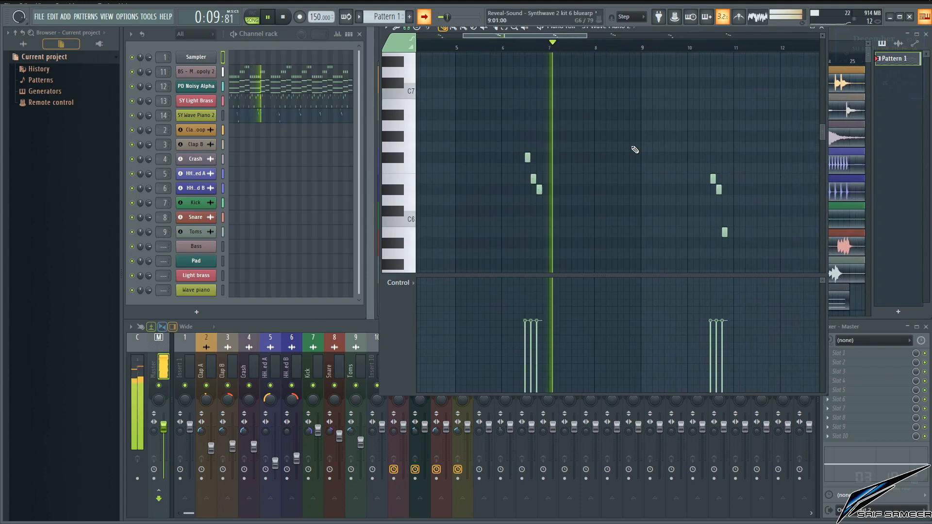
{"action": "left_click", "coordinate": [284, 17]}
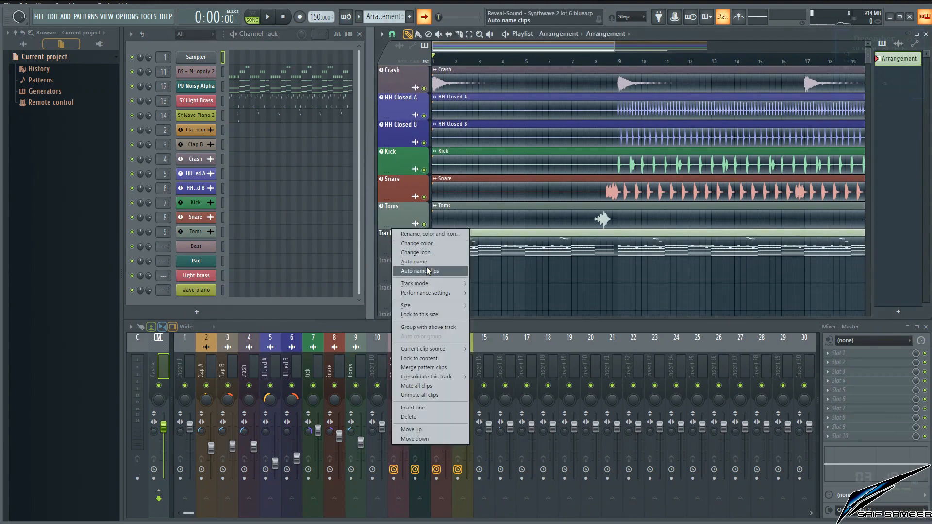
Auto-name Track 9 as Arrangement and clear the Sampler channel's settings.
{"action": "left_click", "coordinate": [420, 271]}
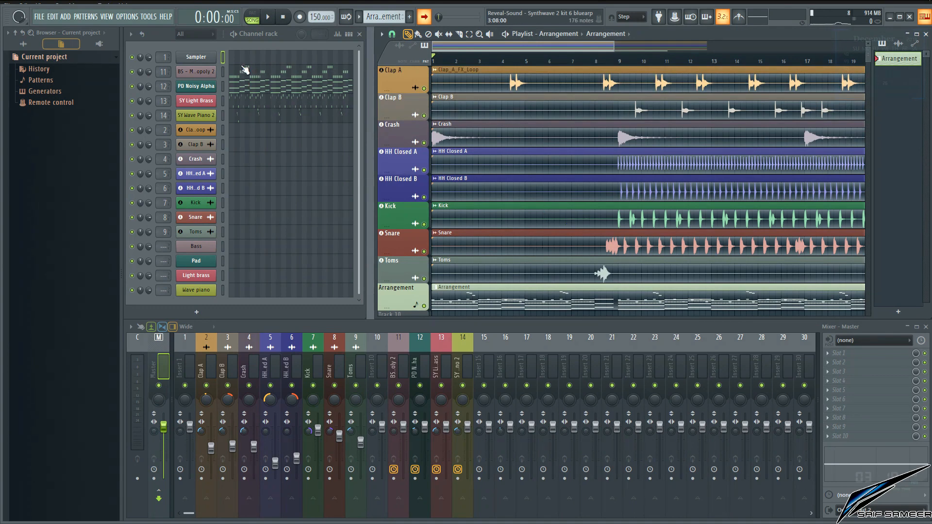
{"action": "mouse_move", "coordinate": [208, 58]}
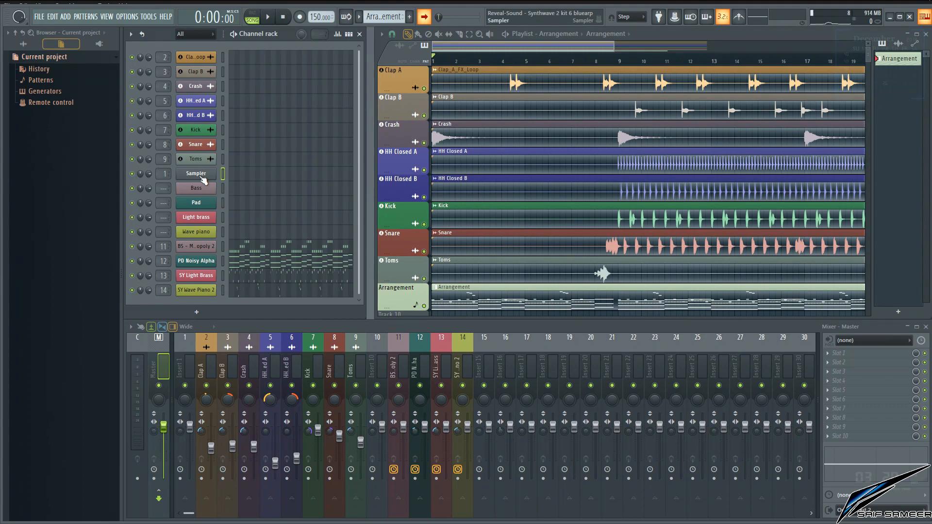
{"action": "left_click", "coordinate": [195, 173]}
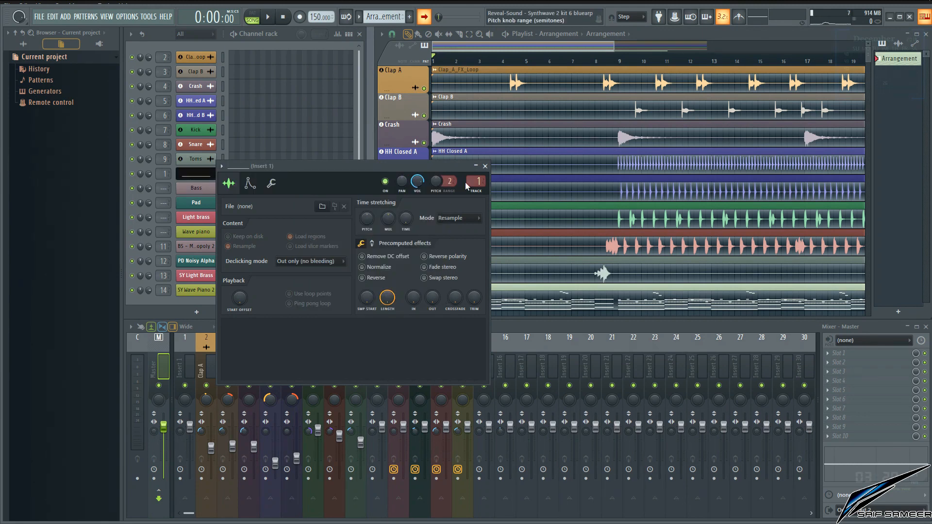
{"action": "left_click", "coordinate": [484, 165]}
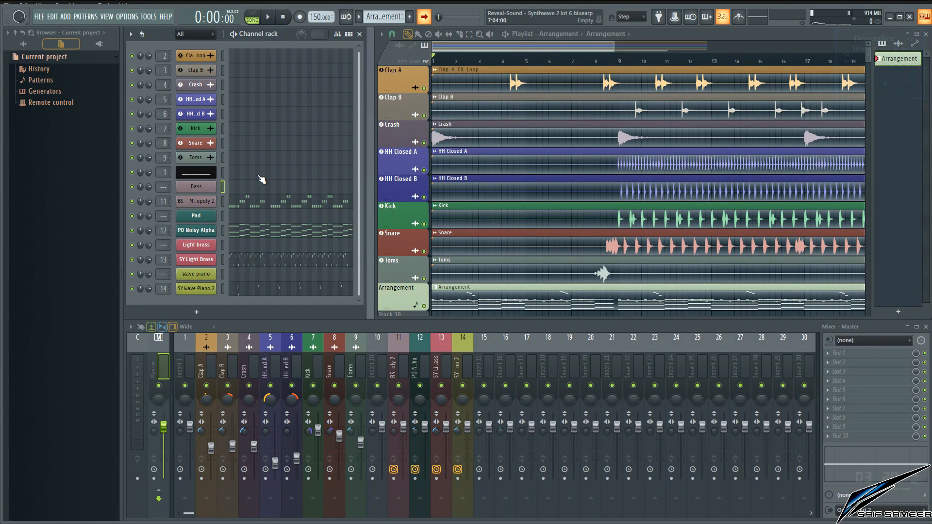
Set the Bass channel's BlueARP to 32 steps at 1/8 sync.
{"action": "left_click", "coordinate": [252, 12]}
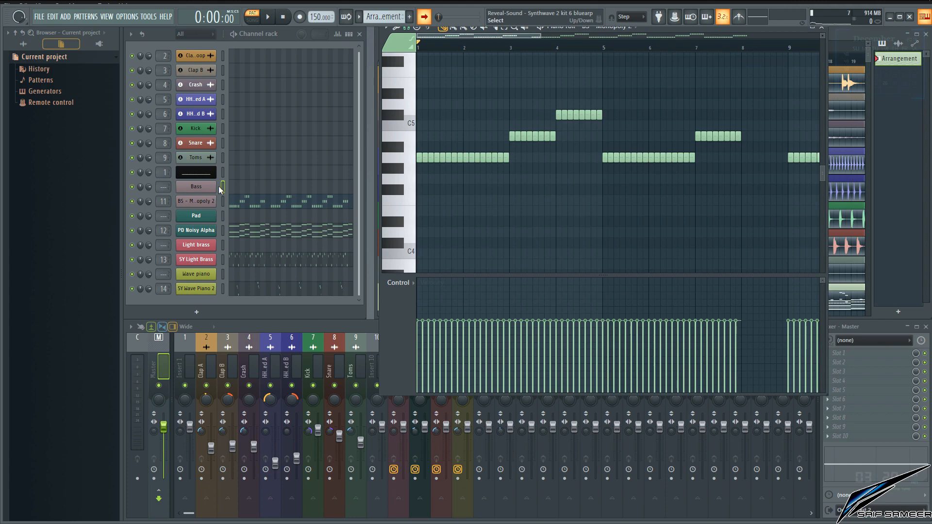
{"action": "left_click", "coordinate": [195, 186]}
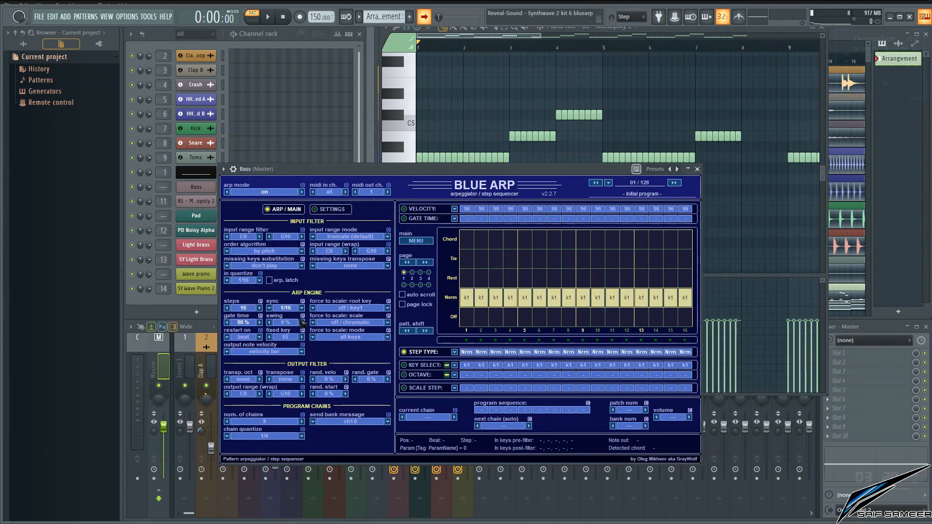
{"action": "left_click", "coordinate": [284, 308]}
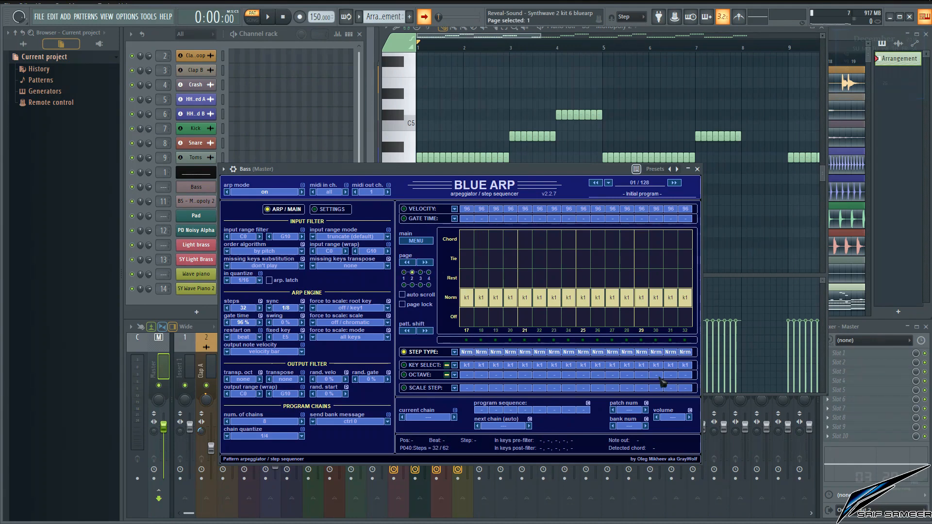
Force the Bass arp to fixed root key C# minor and enable auto scroll.
{"action": "left_click", "coordinate": [348, 301]}
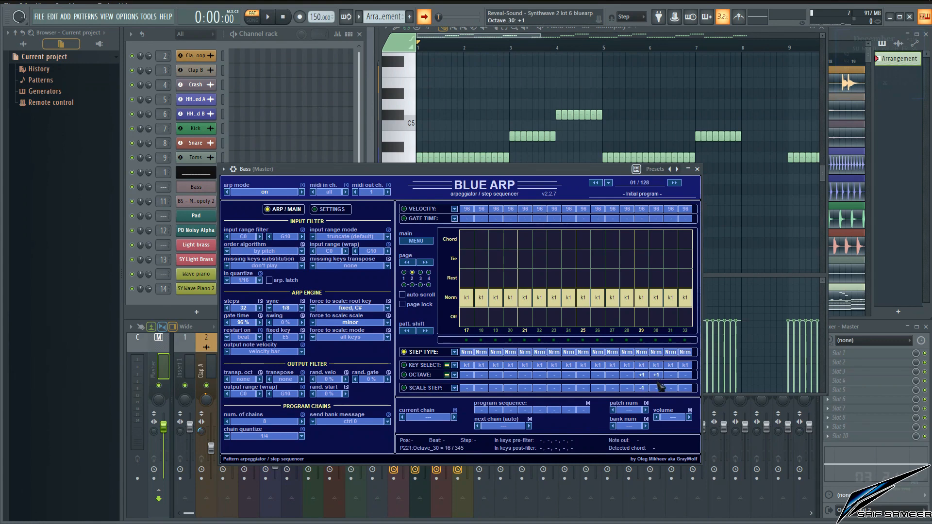
{"action": "mouse_move", "coordinate": [671, 394]}
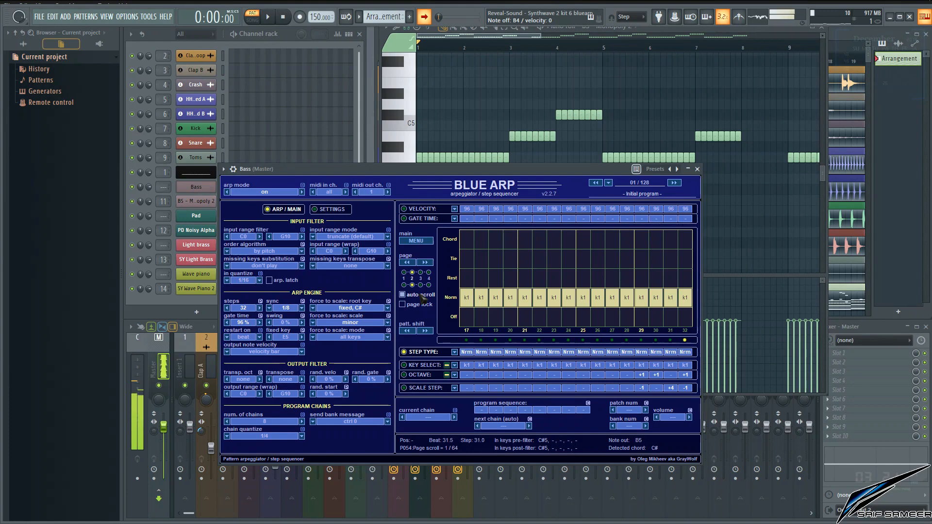
{"action": "left_click", "coordinate": [411, 277]}
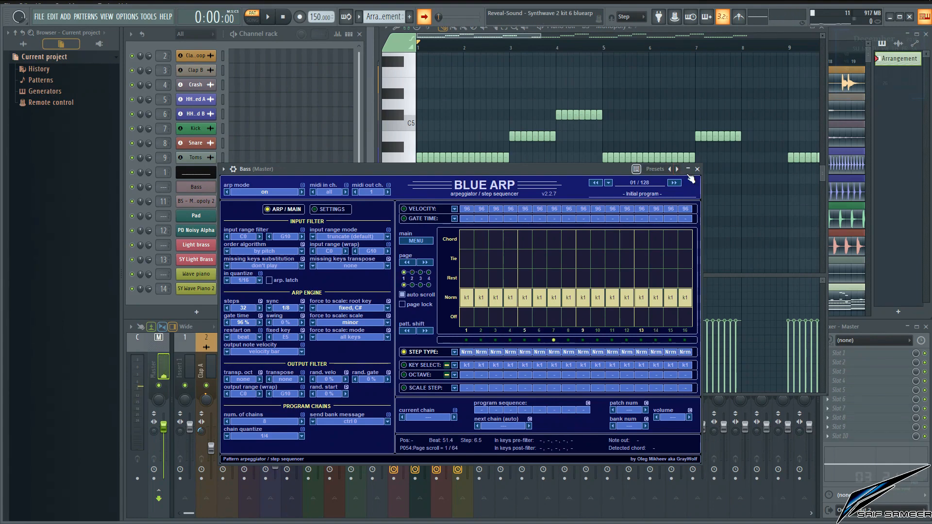
Reduce the Pad BlueARP to a single tied step playing keys k1–k3.
{"action": "left_click", "coordinate": [696, 169]}
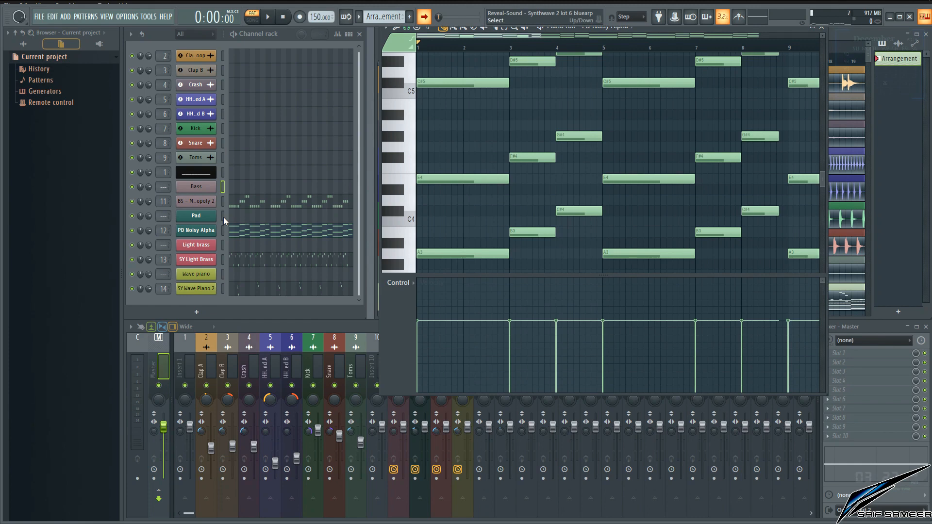
{"action": "left_click", "coordinate": [195, 215]}
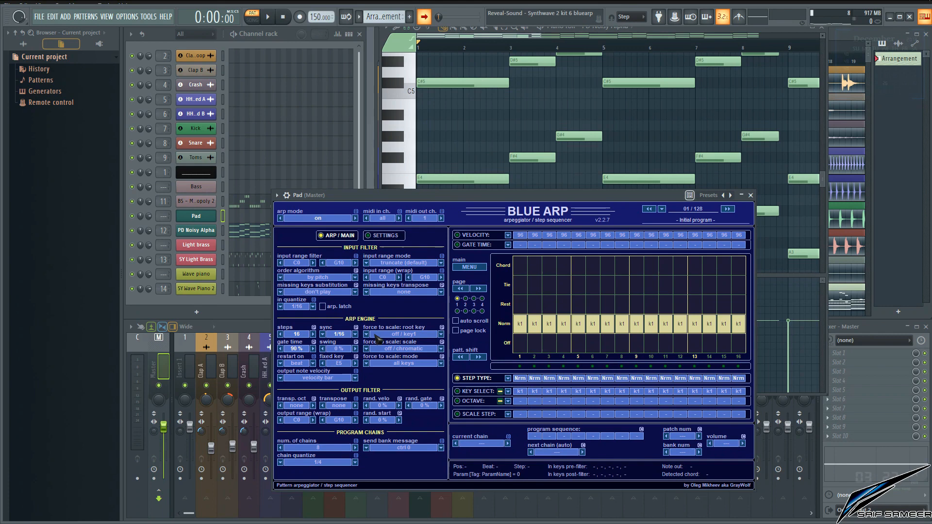
{"action": "left_click", "coordinate": [295, 334]}
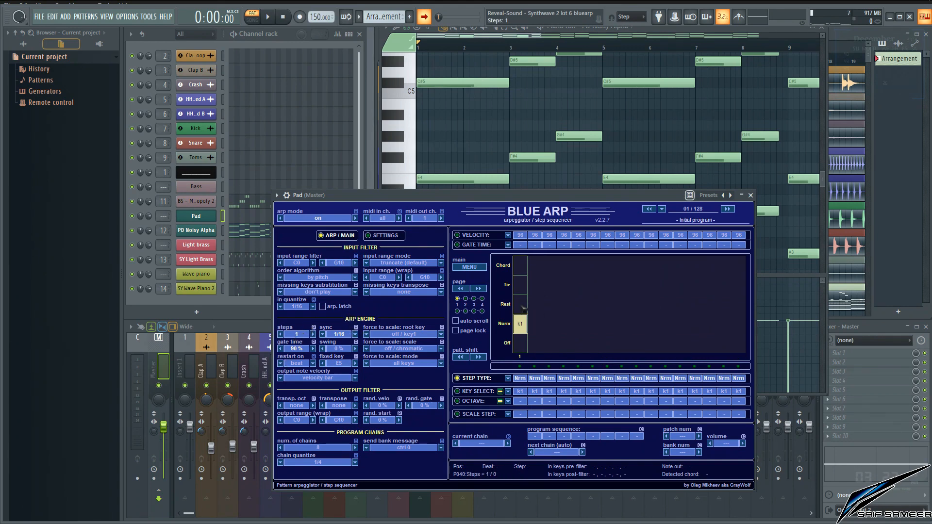
{"action": "left_click", "coordinate": [518, 285]}
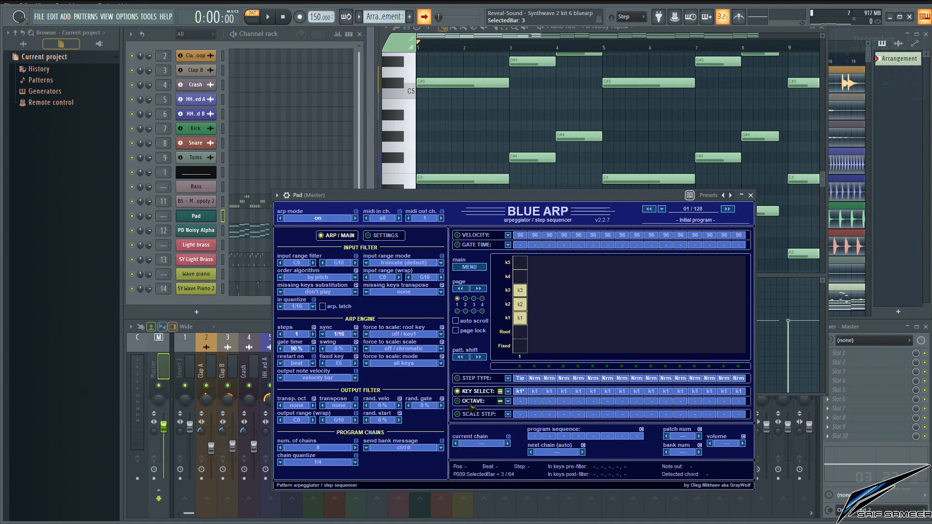
Set the Pad step to Octave -1, force root key C# and scale minor, then close it.
{"action": "left_click", "coordinate": [501, 401]}
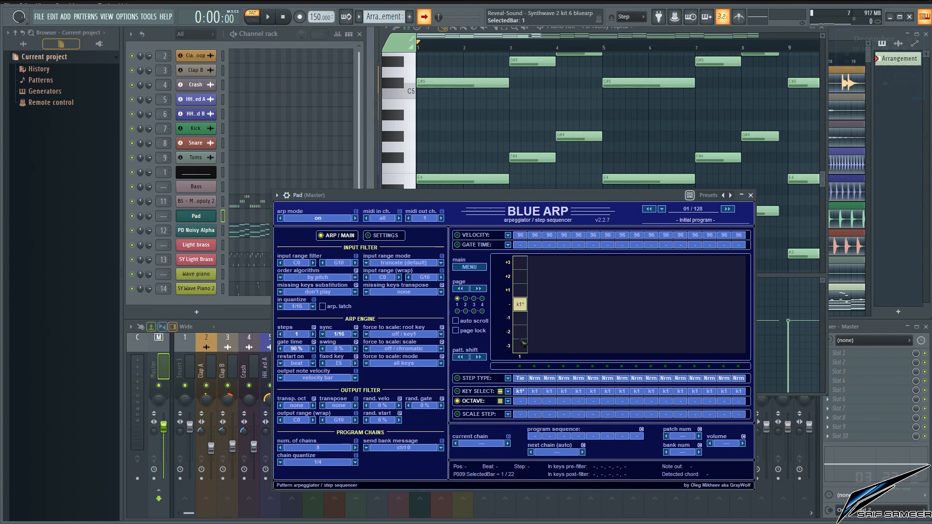
{"action": "left_click", "coordinate": [521, 316]}
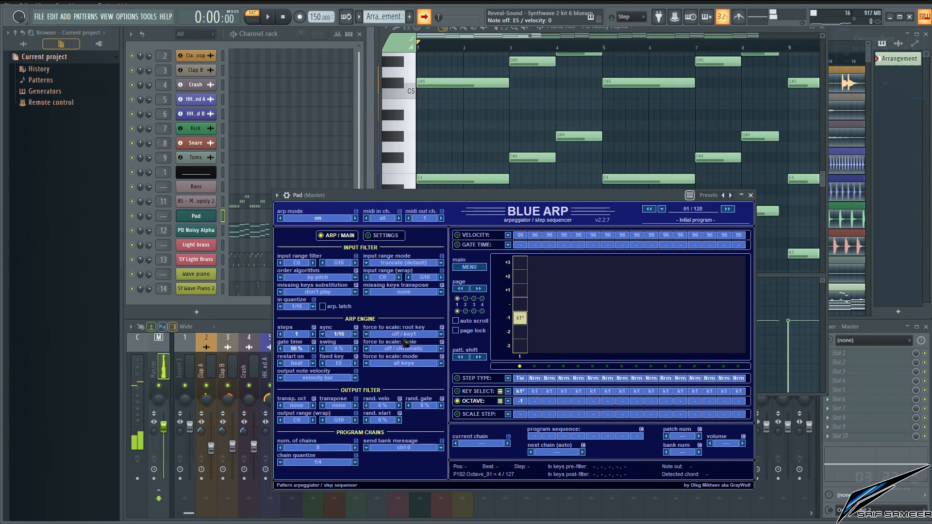
{"action": "left_click", "coordinate": [403, 333]}
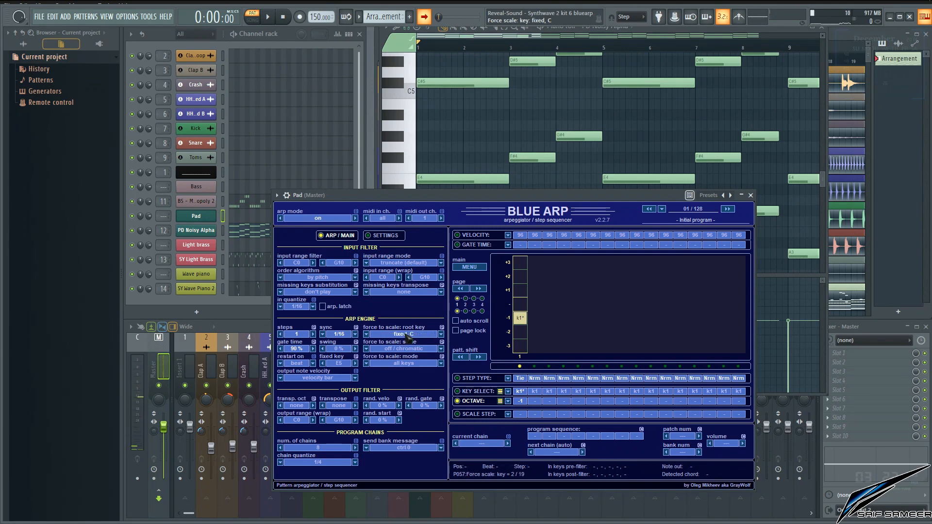
{"action": "left_click", "coordinate": [404, 348]}
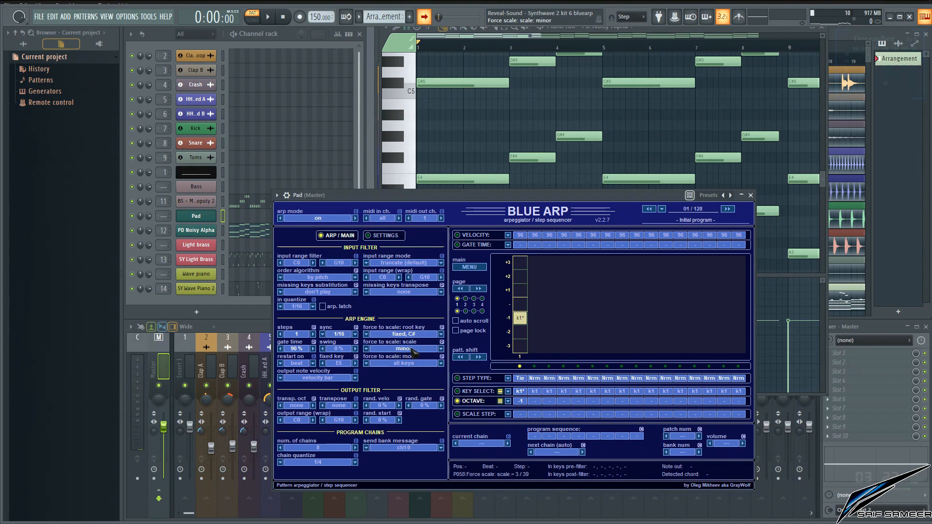
{"action": "mouse_move", "coordinate": [750, 195]}
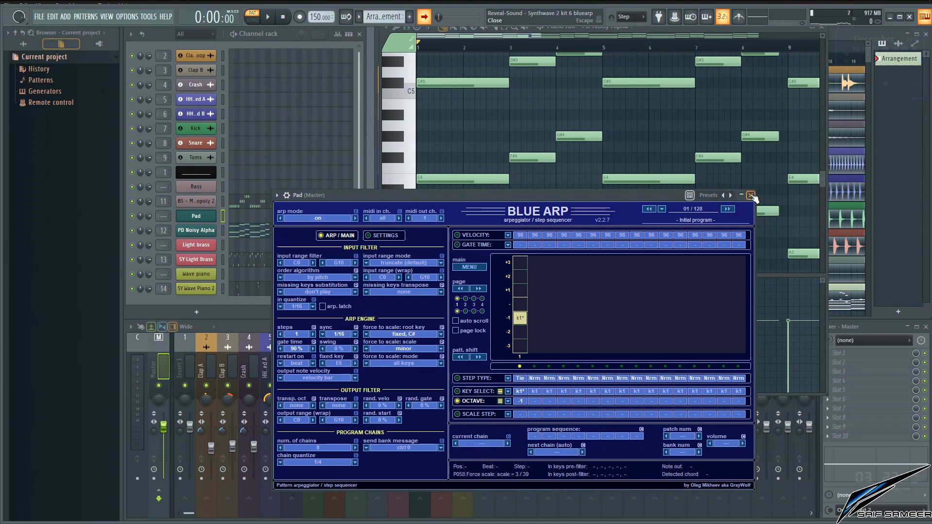
{"action": "left_click", "coordinate": [750, 195]}
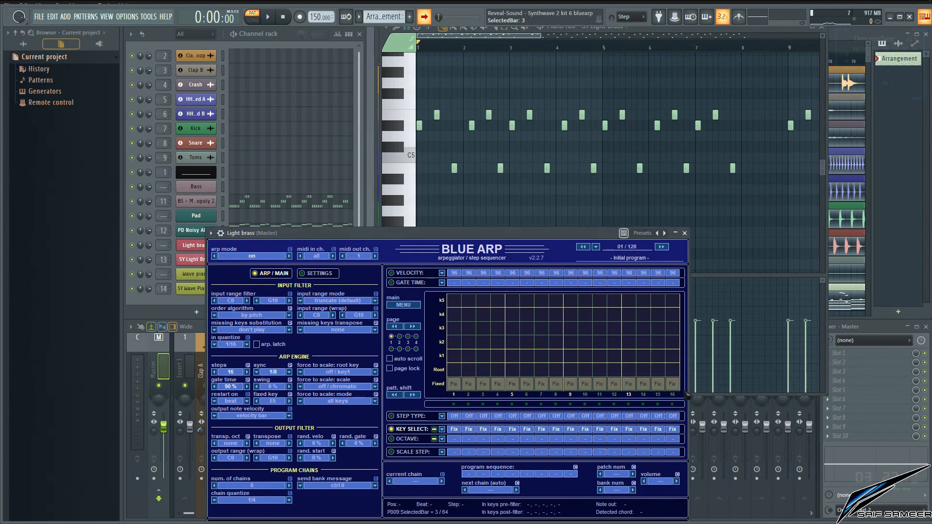
Turn steps 1, 7 and others into played notes and force the Light brass arp to minor.
{"action": "left_click", "coordinate": [391, 416]}
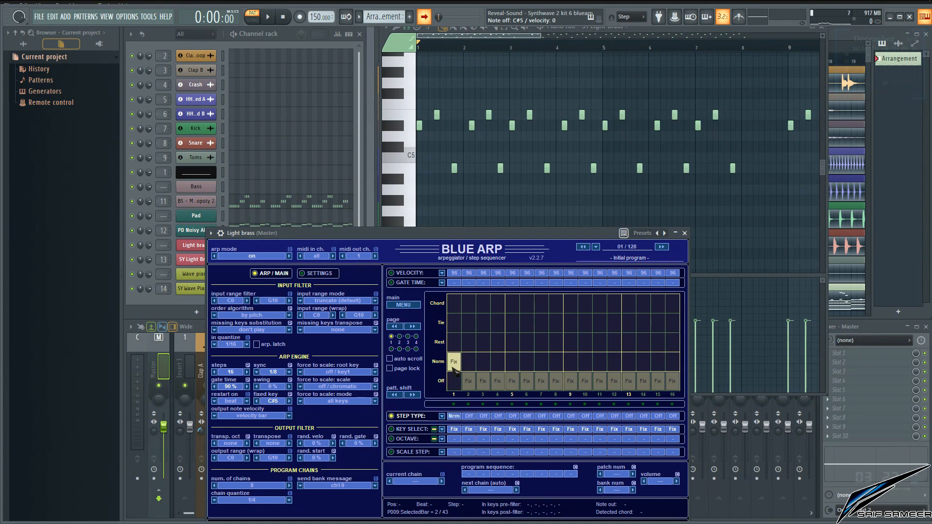
{"action": "left_click", "coordinate": [482, 361]}
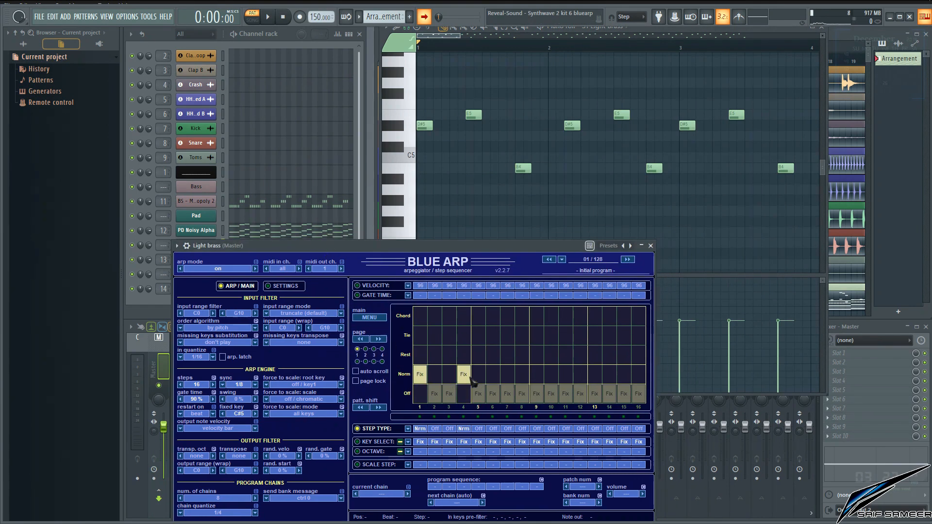
{"action": "left_click", "coordinate": [507, 375]}
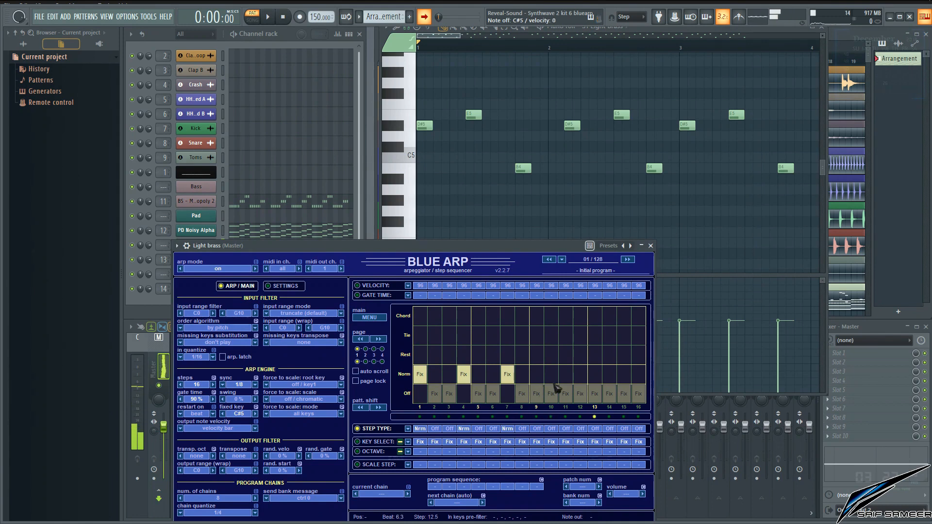
{"action": "left_click", "coordinate": [549, 374]}
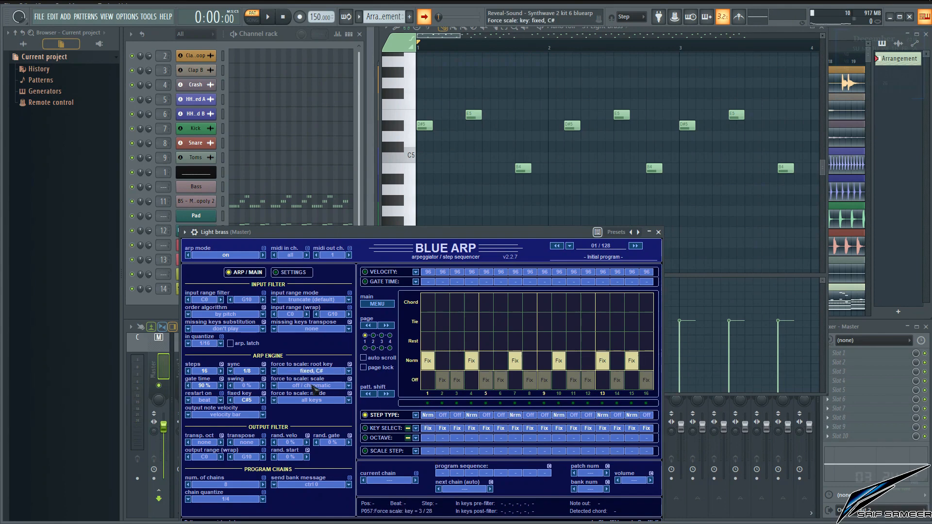
{"action": "left_click", "coordinate": [311, 385]}
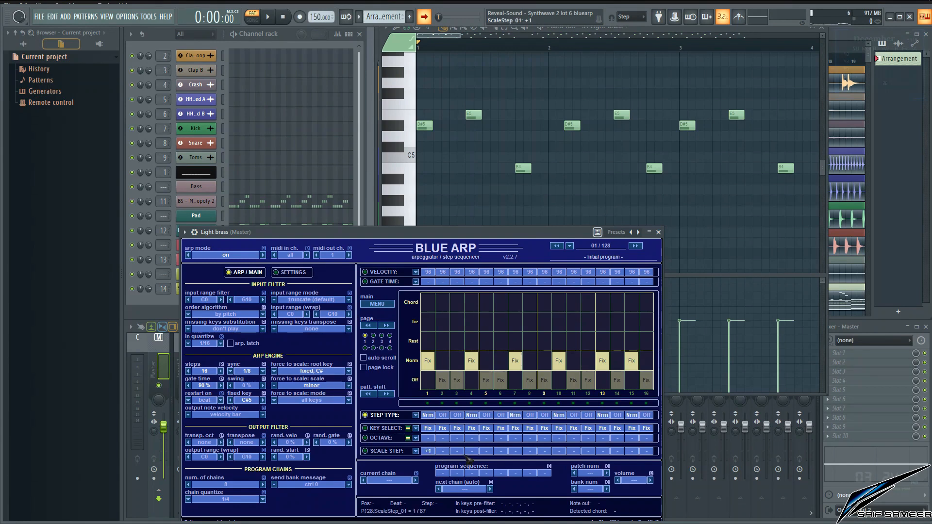
Add scale-step offsets of +1, +2 and -1 on several Light brass steps.
{"action": "left_click", "coordinate": [471, 452]}
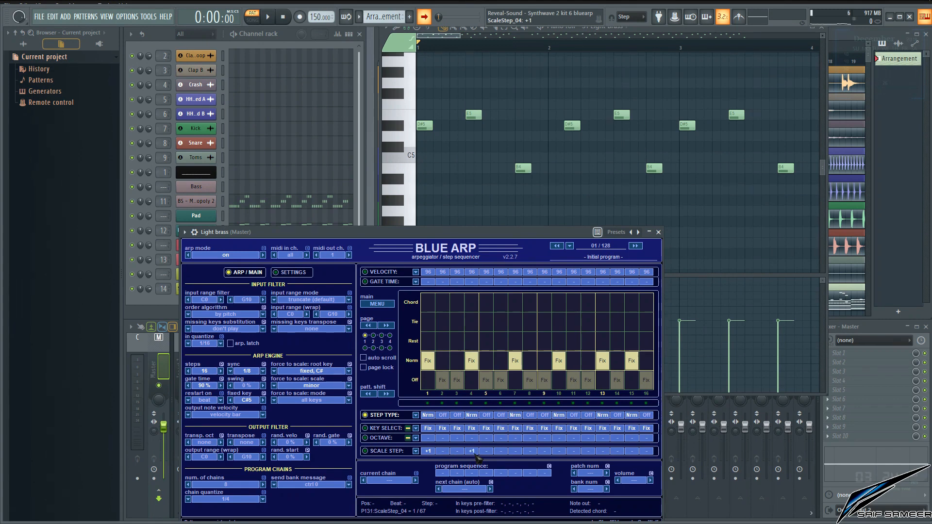
{"action": "left_click", "coordinate": [472, 451]}
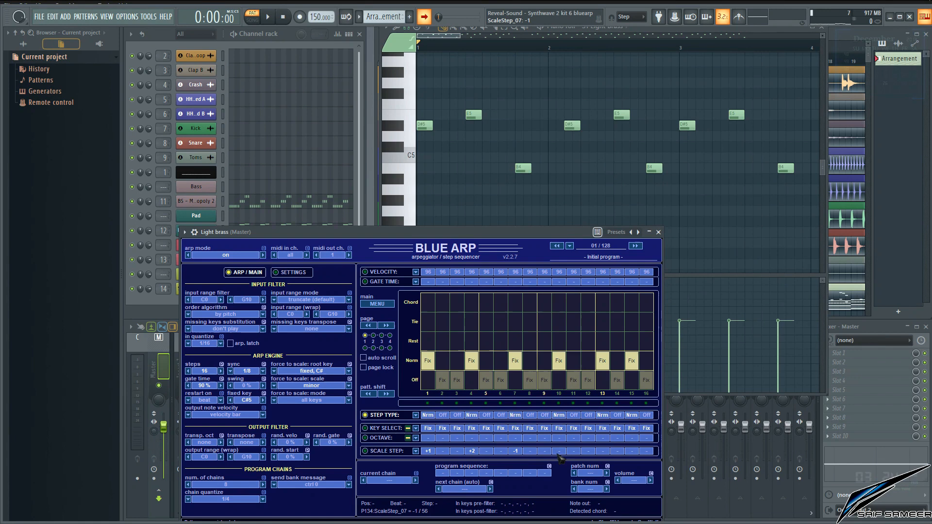
{"action": "mouse_move", "coordinate": [560, 453]}
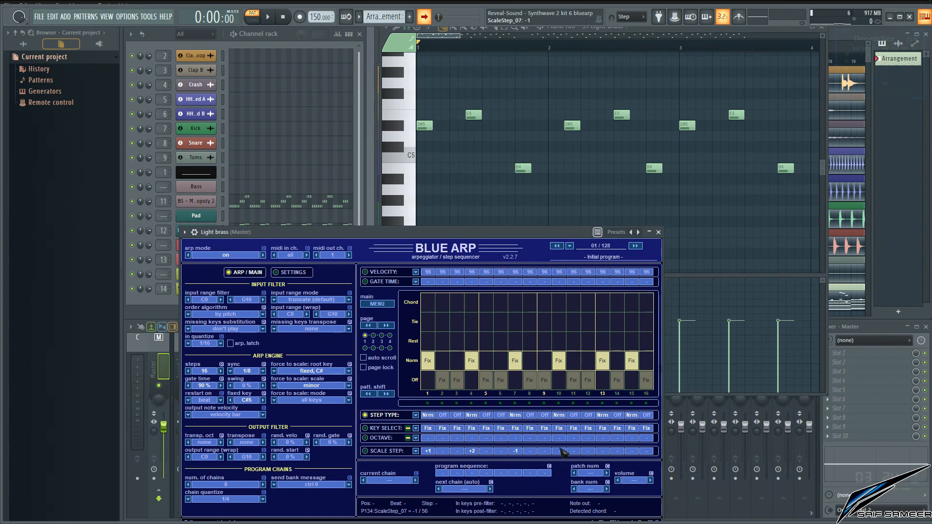
{"action": "left_click", "coordinate": [557, 451]}
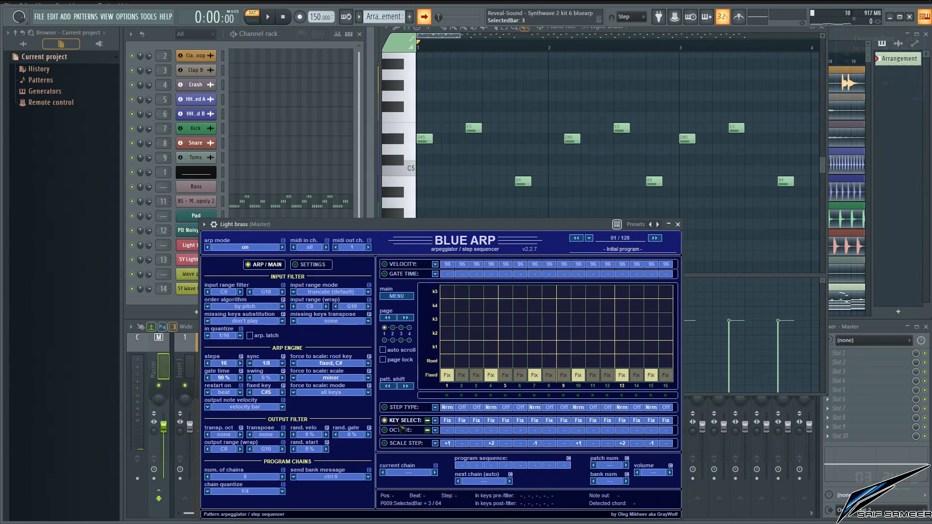
In Key Select, set Root on steps 3 and 9 and k3 on step 12.
{"action": "left_click", "coordinate": [476, 420]}
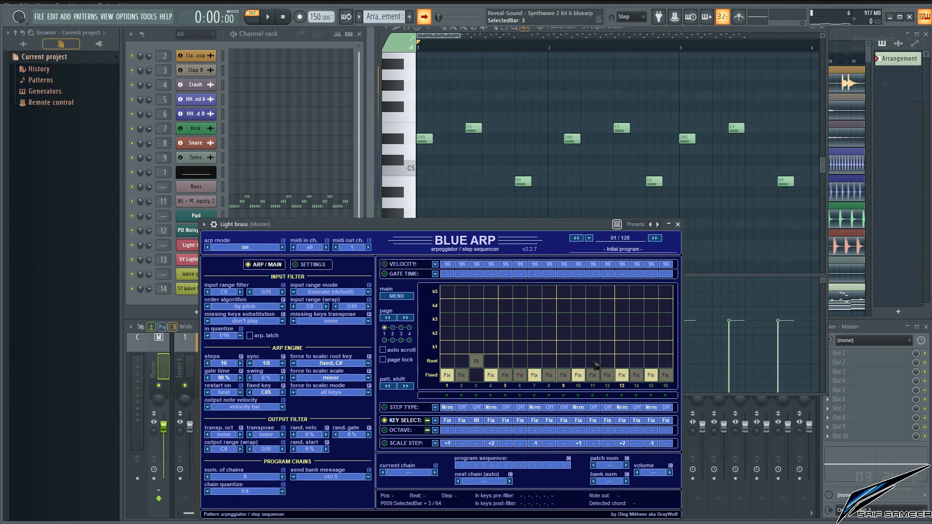
{"action": "left_click", "coordinate": [563, 361]}
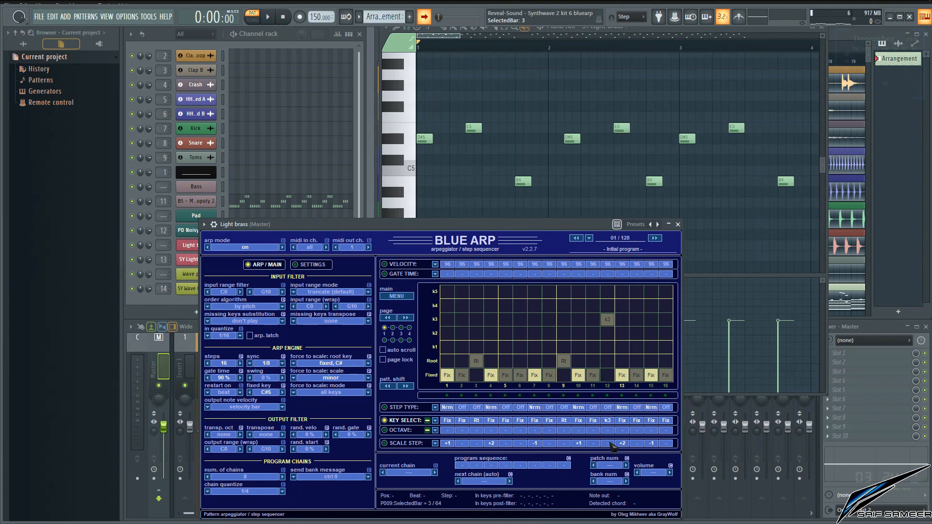
{"action": "left_click", "coordinate": [621, 430]}
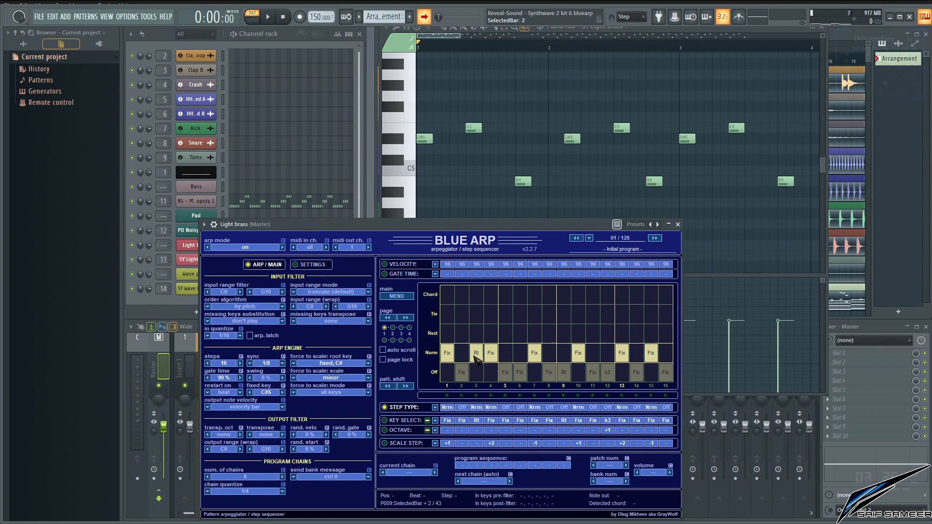
{"action": "left_click", "coordinate": [563, 353]}
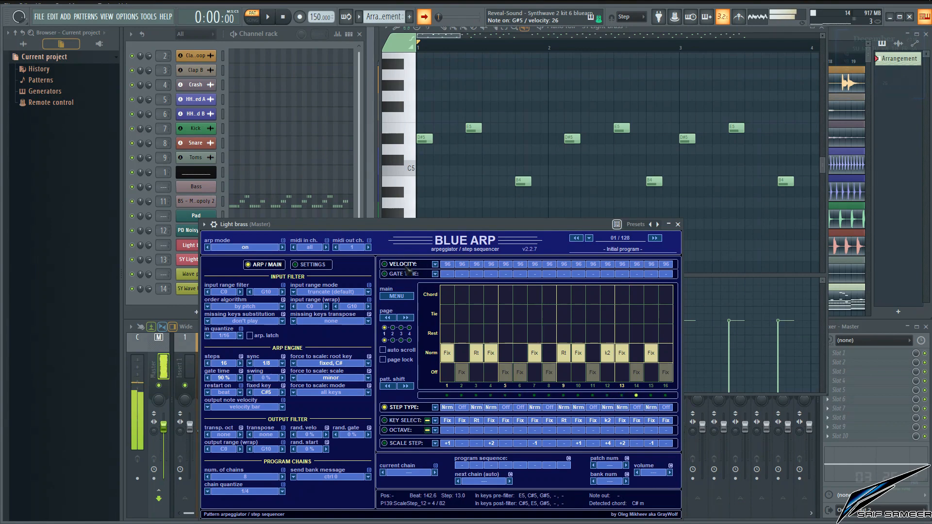
Shorten step 12's gate time to 1/4 in the gate grid.
{"action": "left_click", "coordinate": [386, 274]}
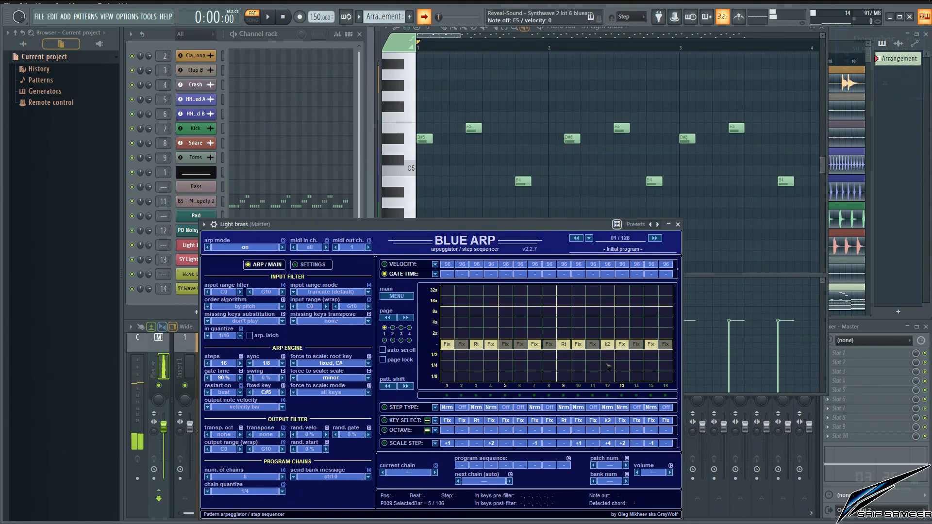
{"action": "left_click", "coordinate": [608, 365]}
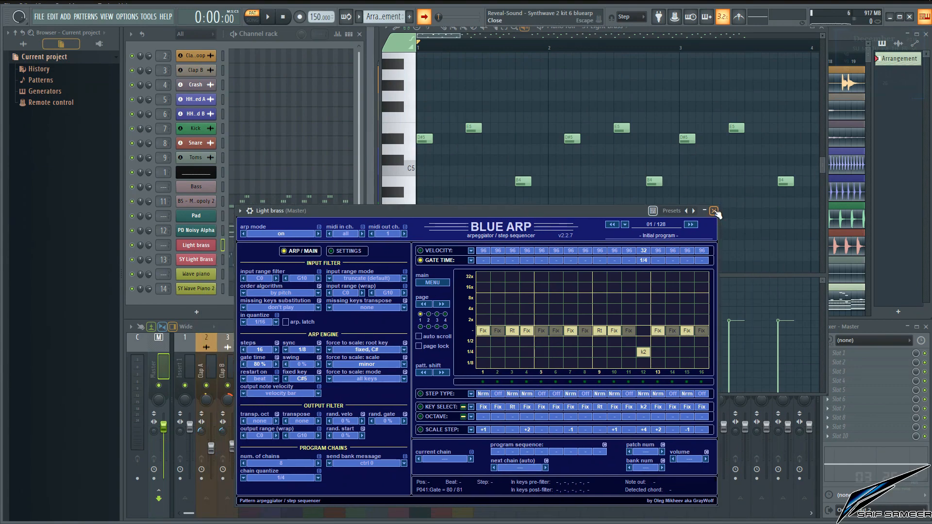
Close the Light brass arp and open the Wave piano channel's BlueARP.
{"action": "left_click", "coordinate": [713, 211]}
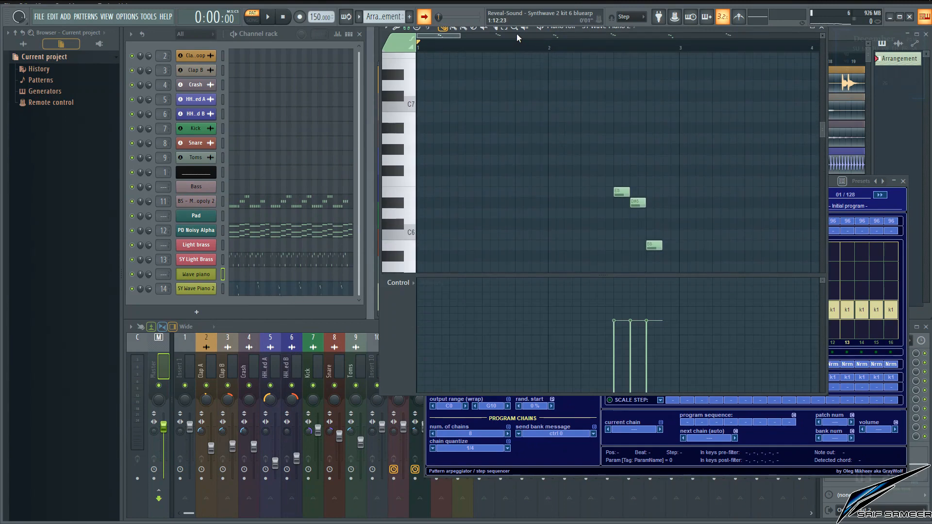
{"action": "left_click", "coordinate": [267, 16]}
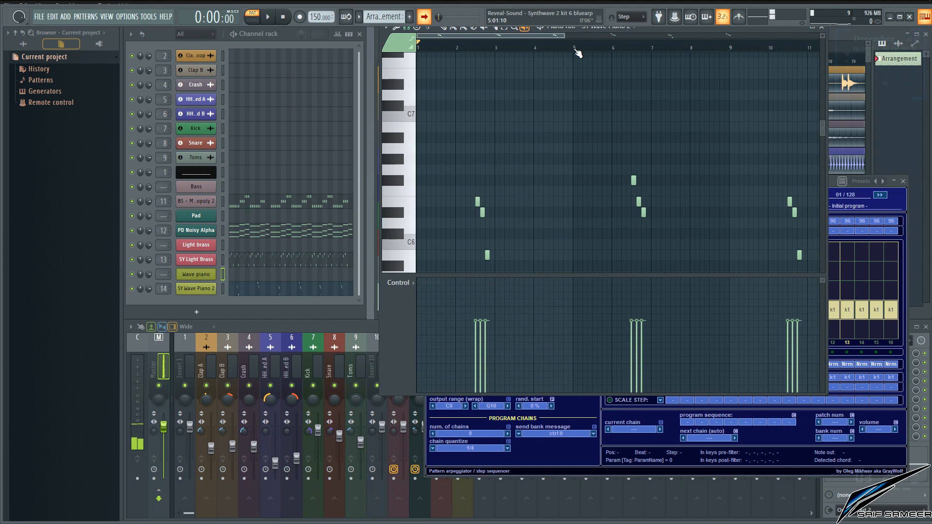
{"action": "left_click", "coordinate": [266, 17]}
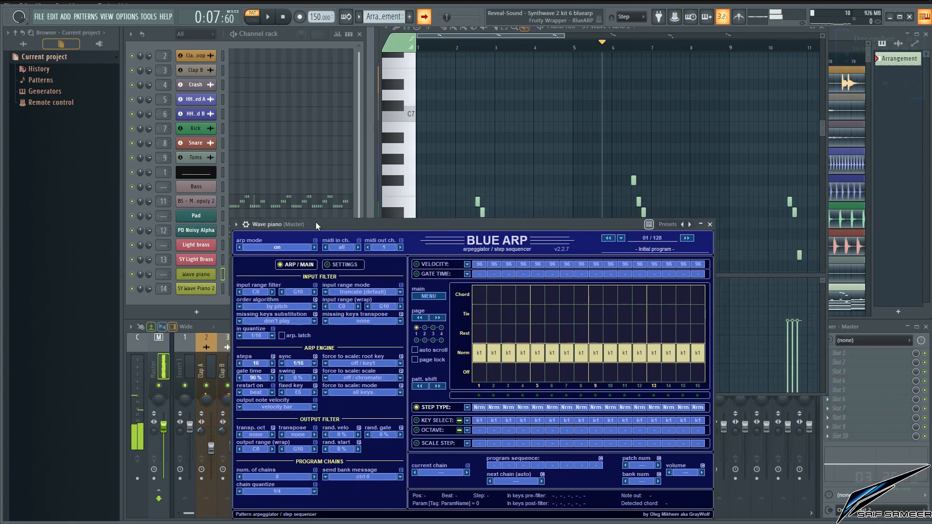
Lengthen the Wave piano arp to 64 steps at 1/8 sync with every step switched off across all four pages.
{"action": "left_click", "coordinate": [295, 363]}
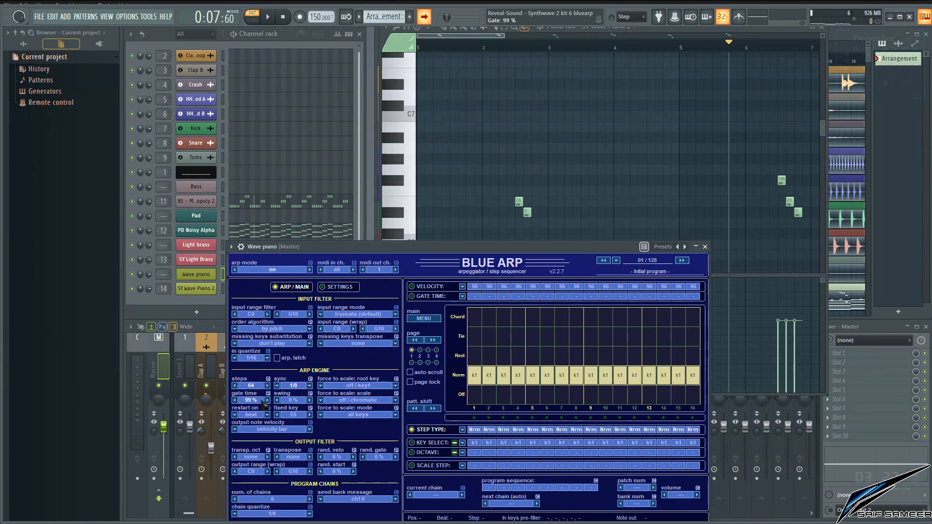
{"action": "left_click", "coordinate": [475, 429]}
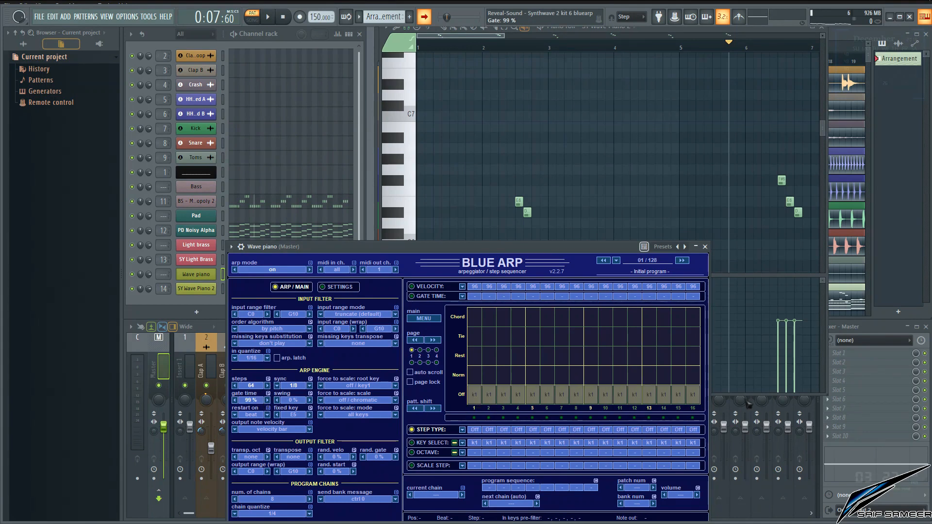
{"action": "left_click", "coordinate": [418, 341]}
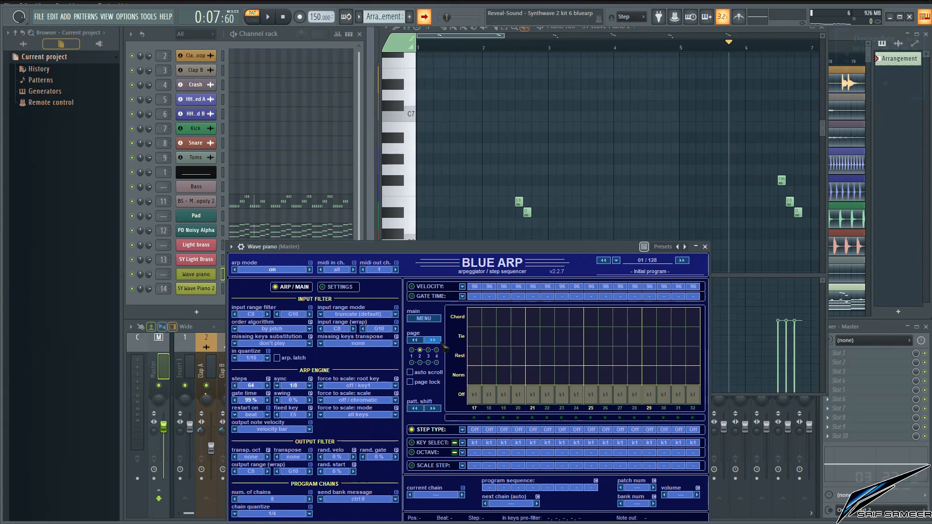
{"action": "left_click", "coordinate": [433, 340]}
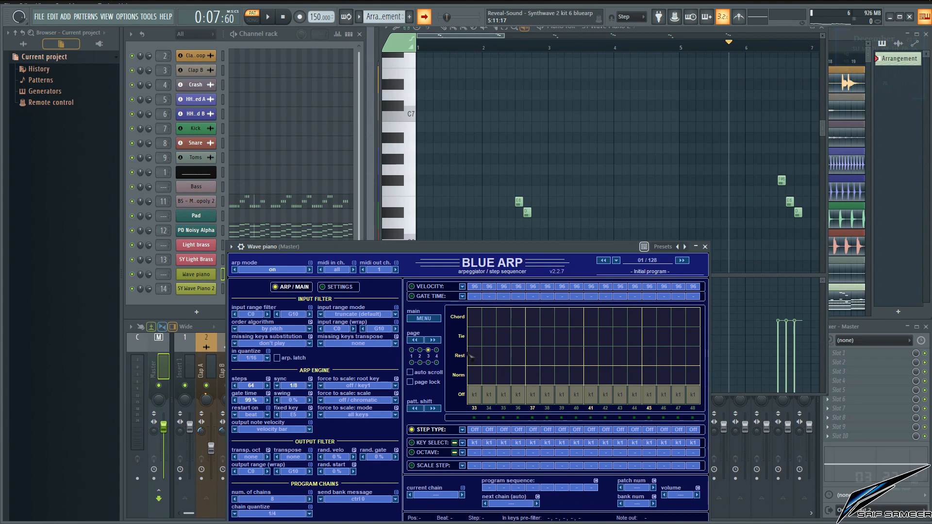
{"action": "left_click", "coordinate": [433, 340]}
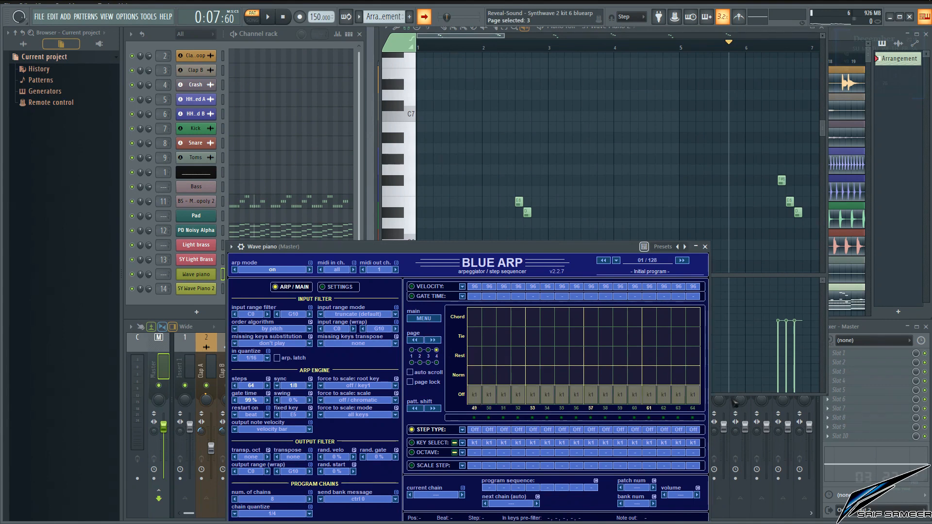
Force the arp's output scale to a fixed C# root in minor.
{"action": "left_click", "coordinate": [356, 385]}
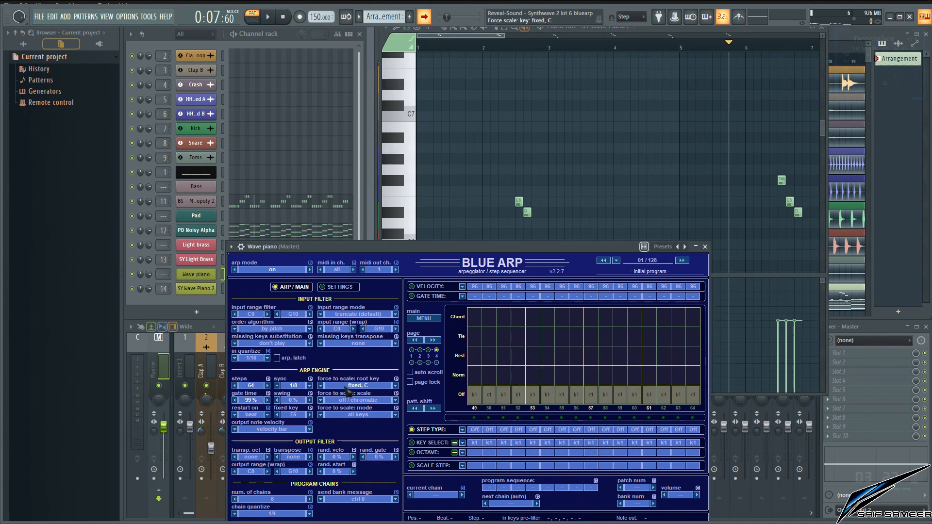
{"action": "left_click", "coordinate": [356, 385]}
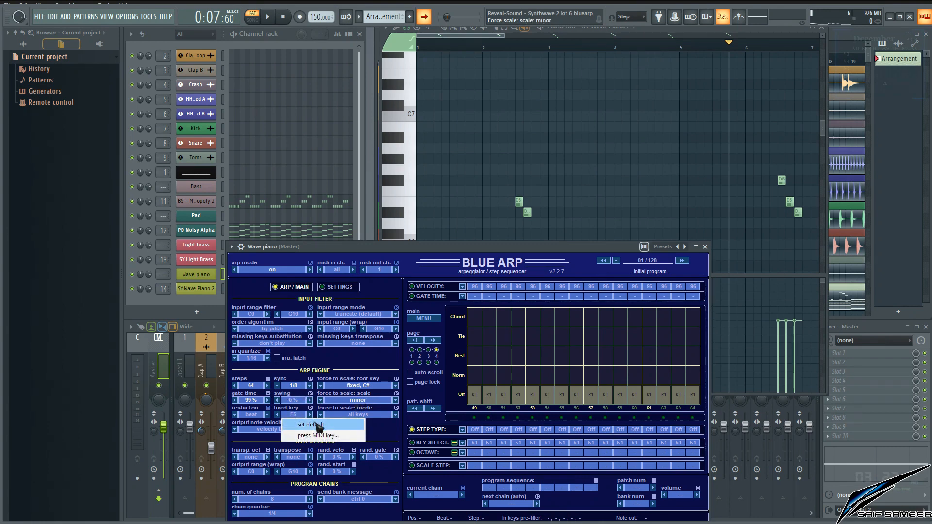
{"action": "left_click", "coordinate": [308, 424]}
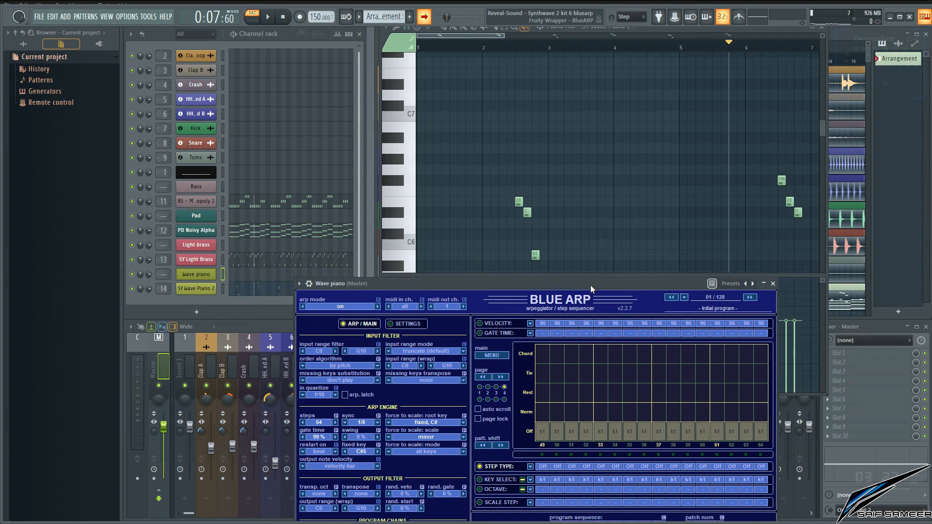
{"action": "mouse_move", "coordinate": [409, 208]}
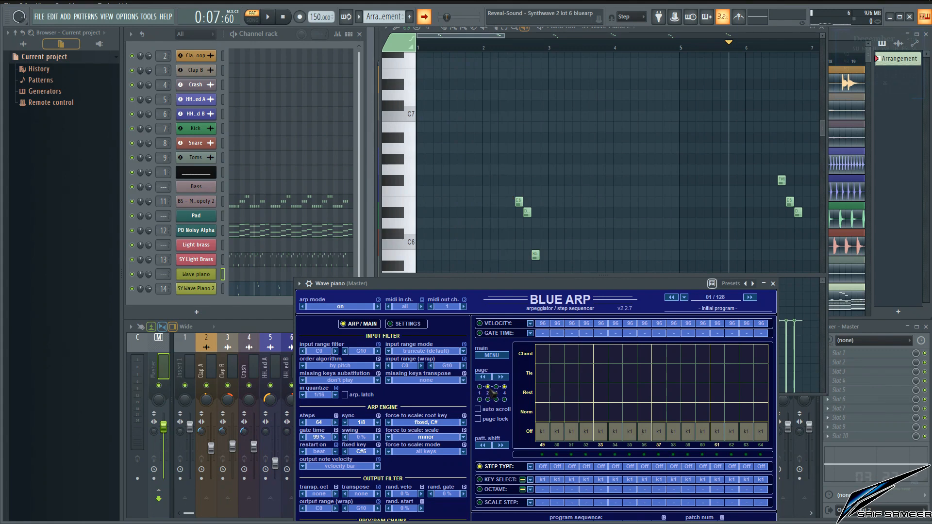
With page lock on, set steps 13–15 to fixed keys raised an octave with scale-step offsets in Key Select.
{"action": "left_click", "coordinate": [487, 386]}
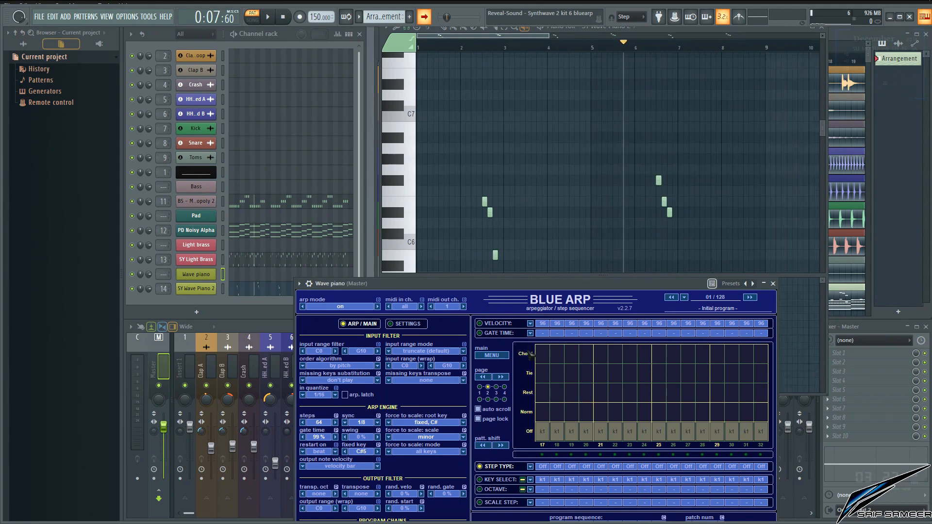
{"action": "left_click", "coordinate": [482, 376]}
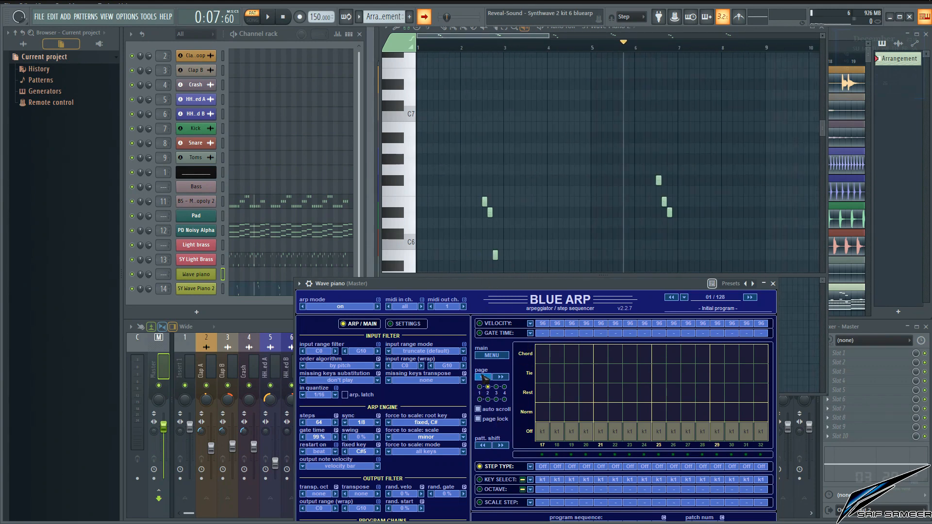
{"action": "left_click", "coordinate": [482, 377]}
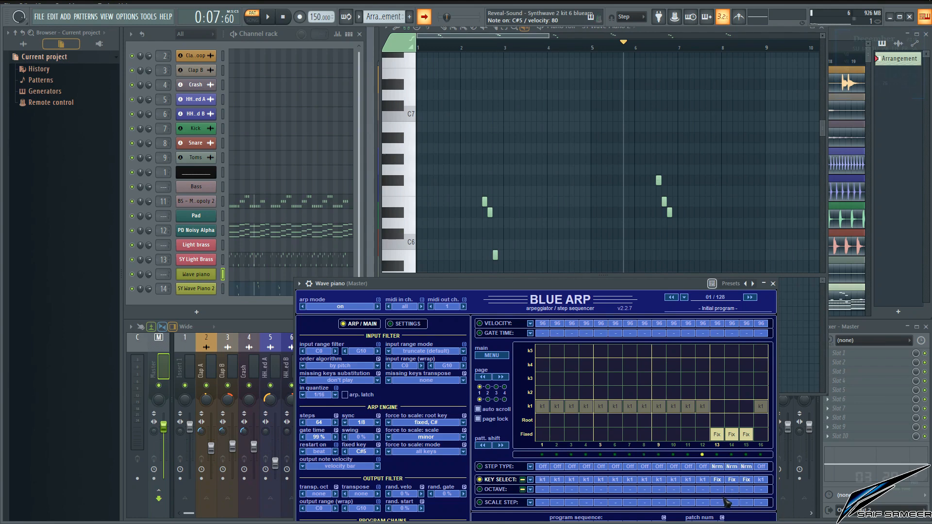
{"action": "left_click", "coordinate": [731, 489]}
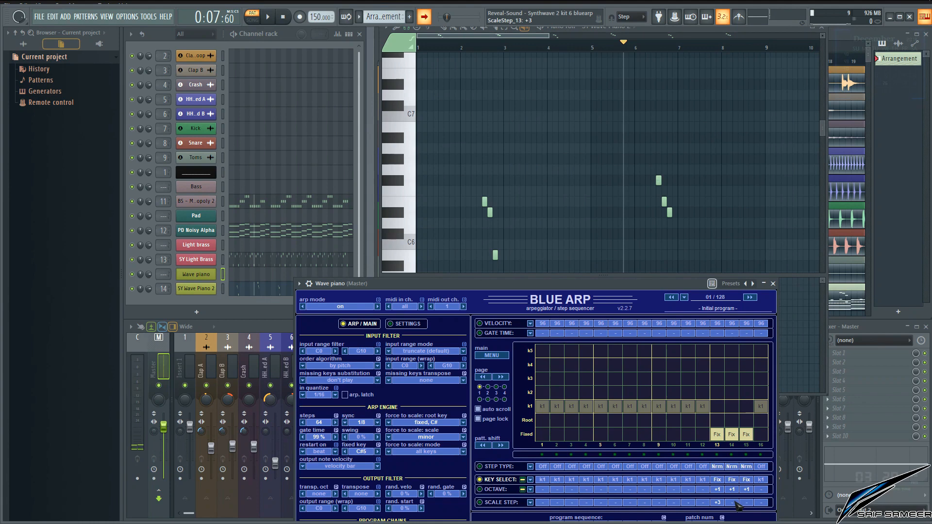
{"action": "left_click", "coordinate": [745, 501]}
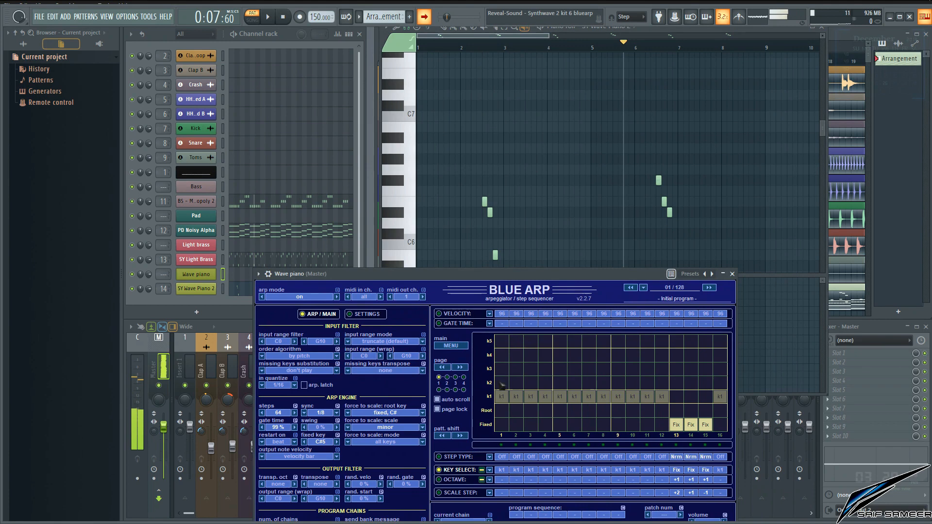
On the third page, raise steps 45–47 by an octave and add scale-step offsets to mirror steps 13–15.
{"action": "left_click", "coordinate": [460, 367]}
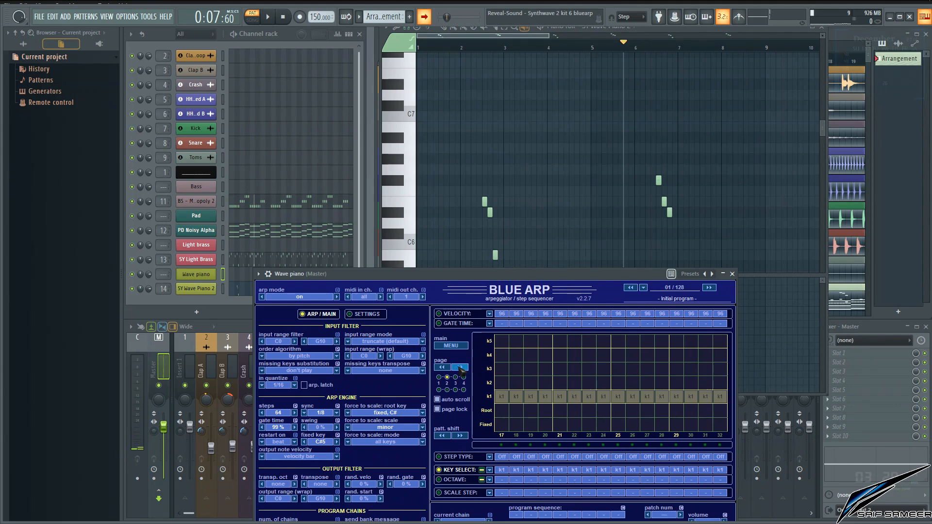
{"action": "left_click", "coordinate": [459, 369]}
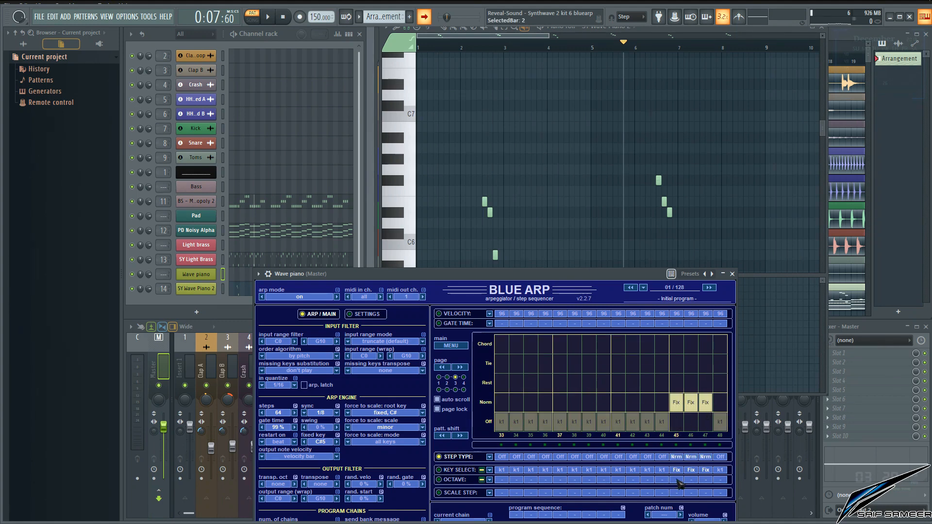
{"action": "left_click", "coordinate": [683, 479]}
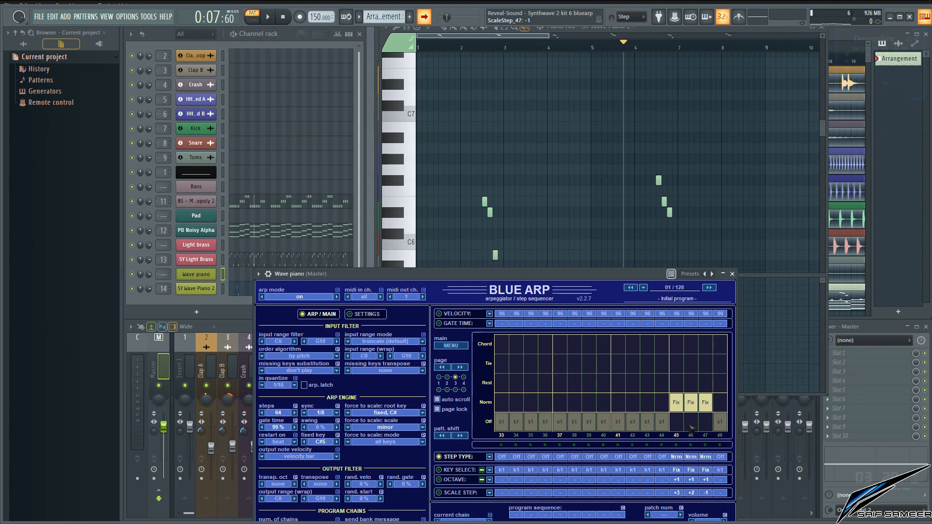
{"action": "left_click", "coordinate": [268, 17]}
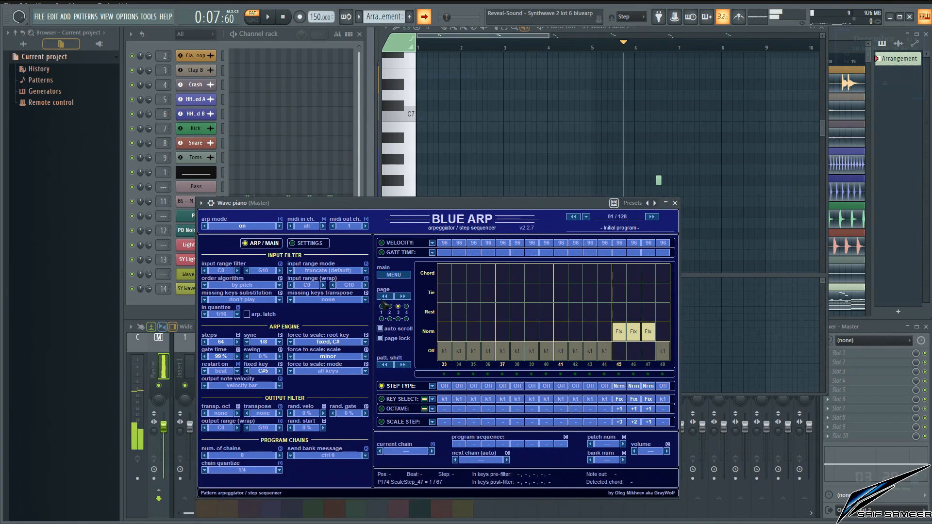
Check the fourth page of steps and close the Wave piano arpeggiator window.
{"action": "left_click", "coordinate": [393, 305]}
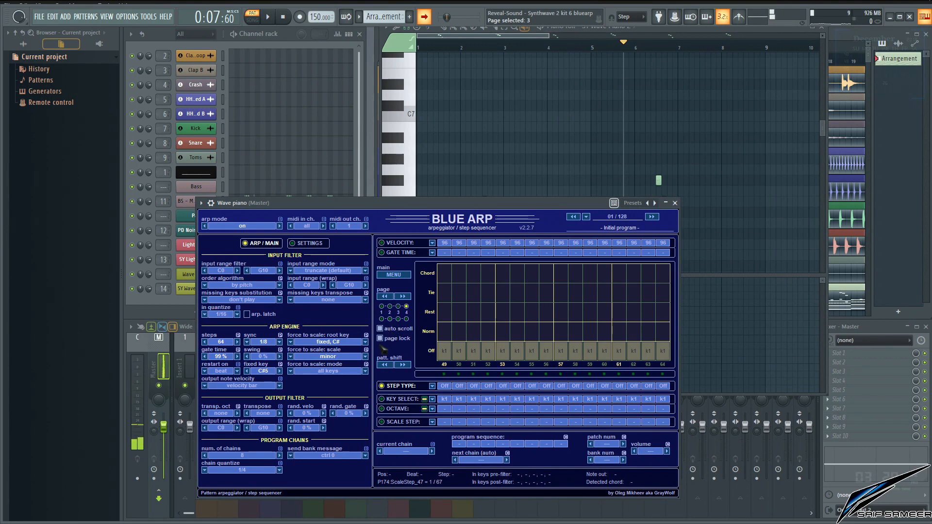
{"action": "left_click", "coordinate": [380, 337]}
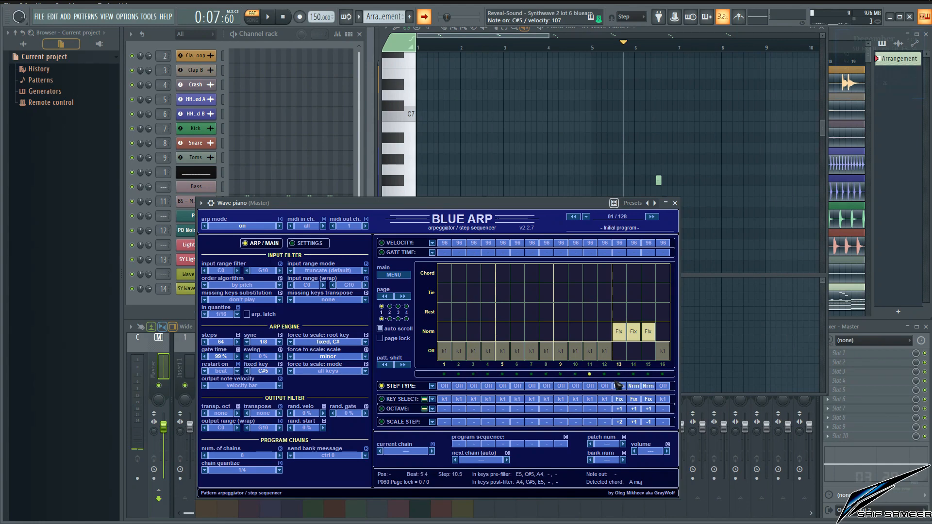
{"action": "left_click", "coordinate": [402, 297]}
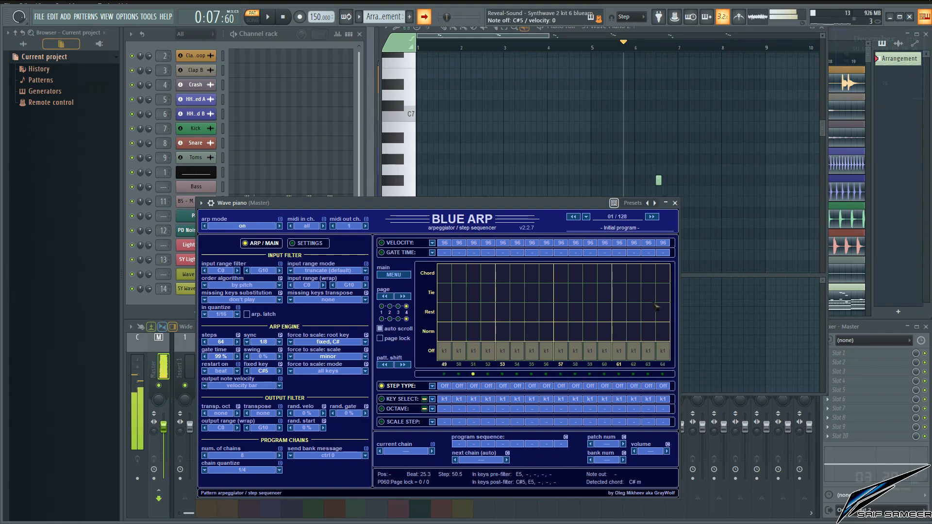
{"action": "left_click", "coordinate": [674, 203]}
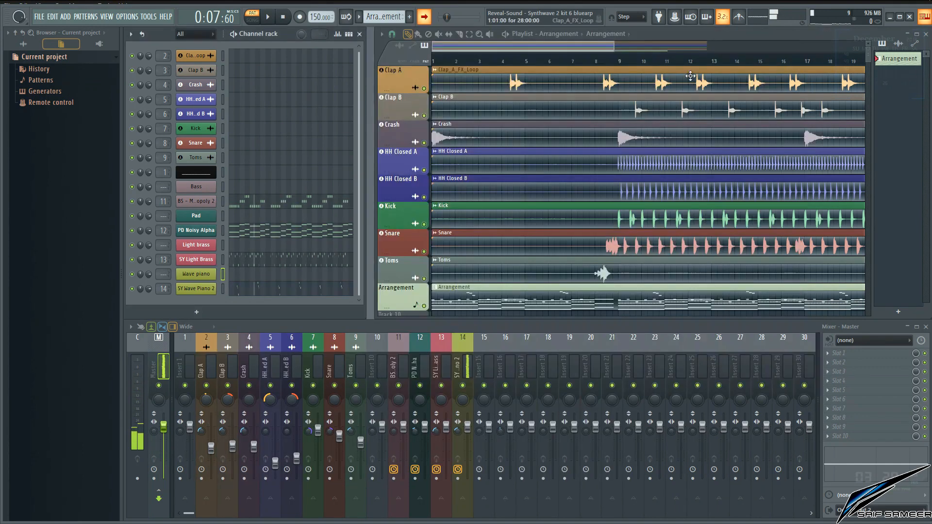
Add a Layer channel at the top of the channel rack, look at its settings and close the window.
{"action": "scroll", "scroll_direction": "down", "scroll_amount": 3}
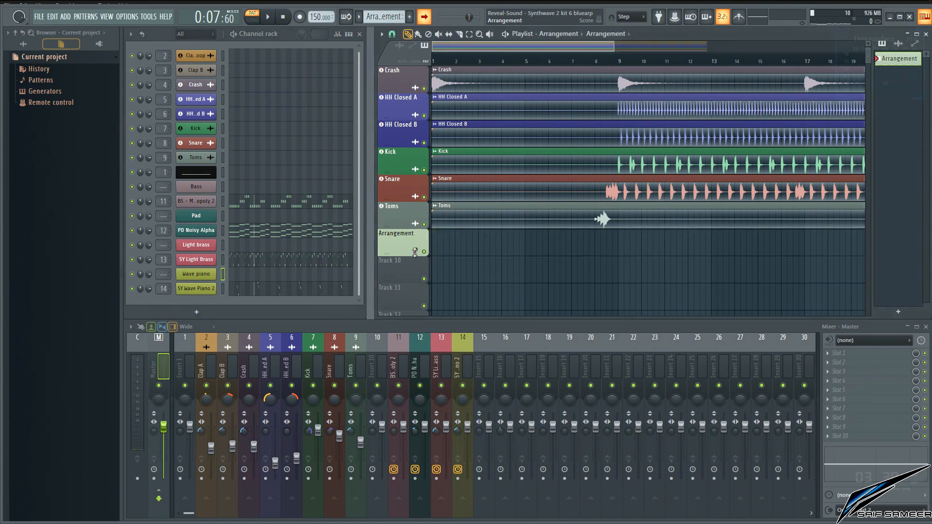
{"action": "scroll", "scroll_direction": "up", "scroll_amount": 3}
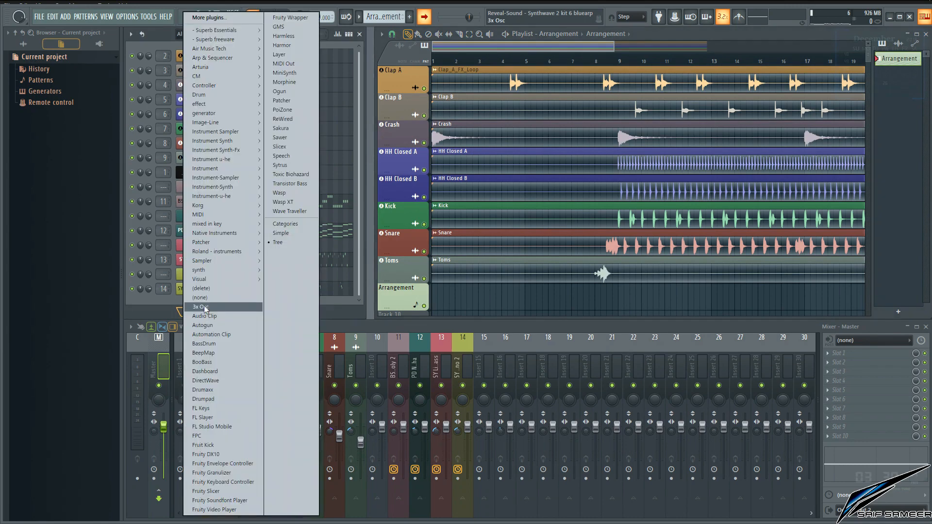
{"action": "left_click", "coordinate": [199, 308]}
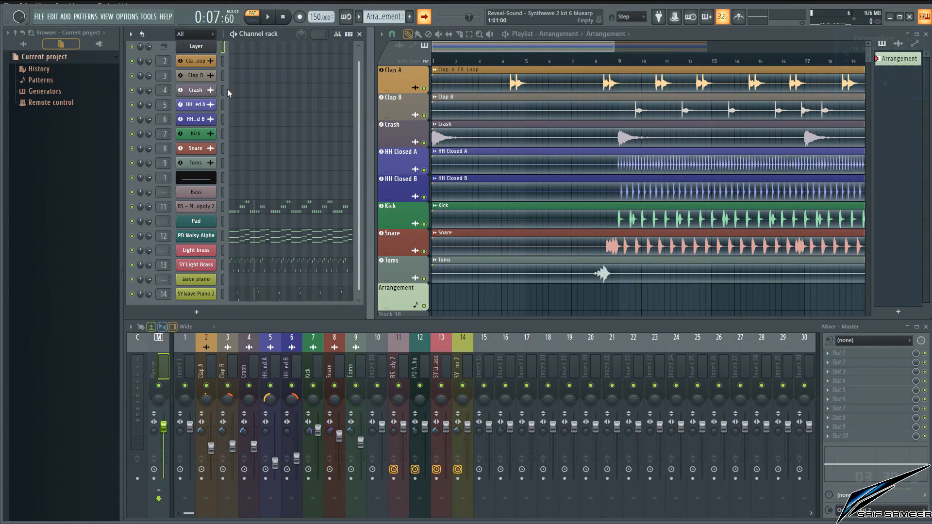
{"action": "left_click", "coordinate": [384, 16]}
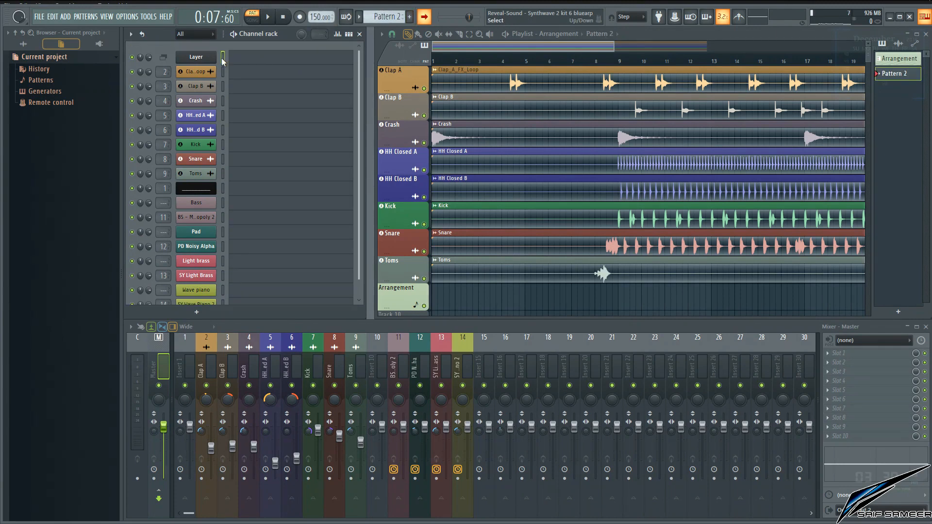
{"action": "left_click", "coordinate": [195, 43]}
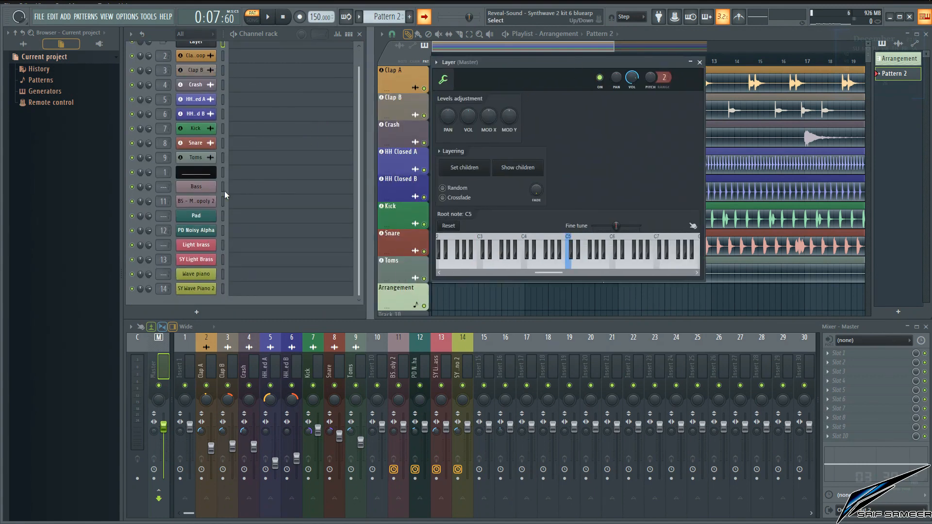
{"action": "mouse_move", "coordinate": [226, 265]}
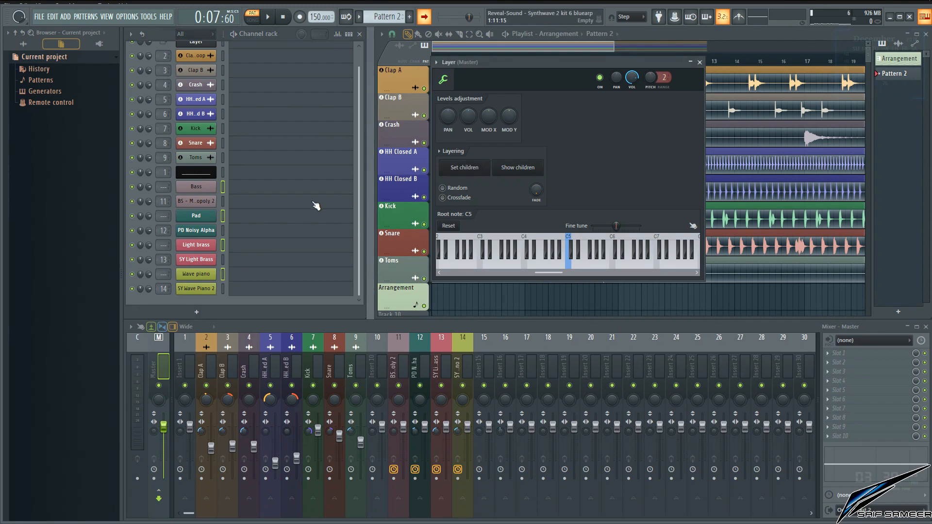
{"action": "scroll", "scroll_direction": "up", "scroll_amount": 3}
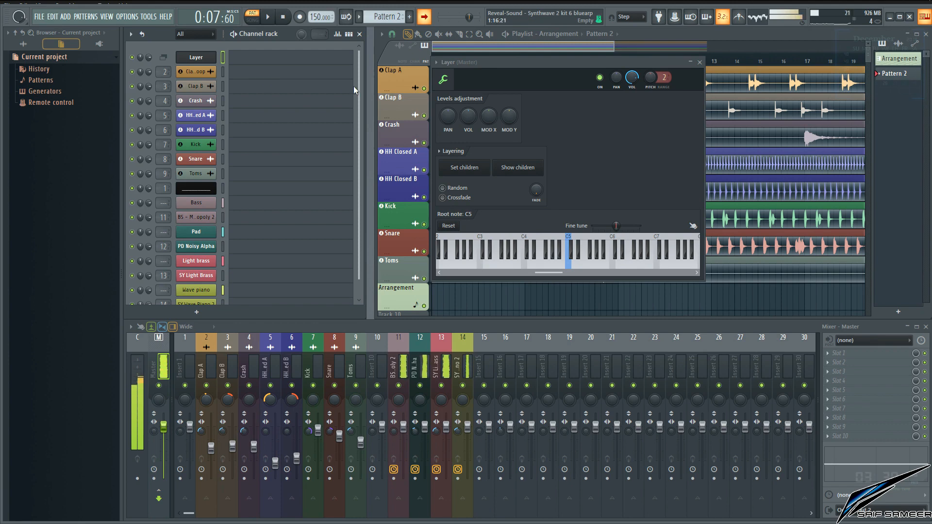
{"action": "mouse_move", "coordinate": [699, 62]}
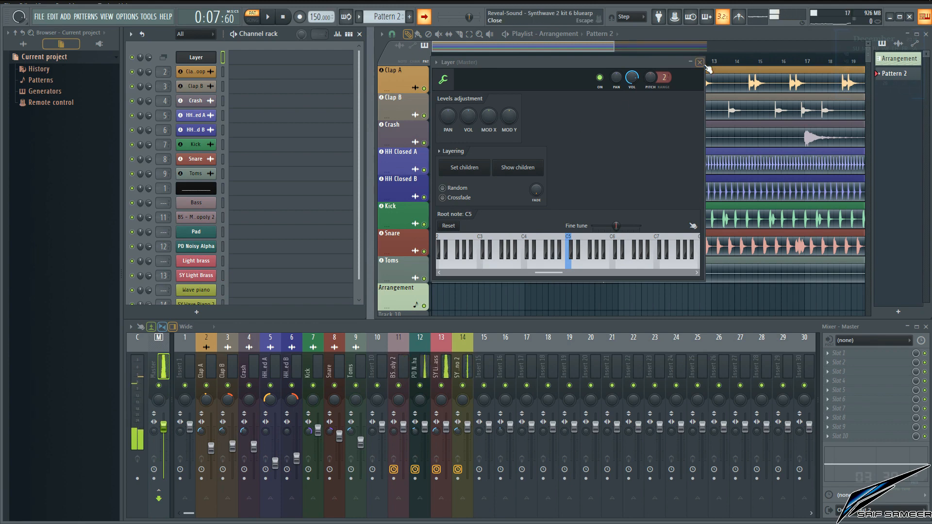
{"action": "left_click", "coordinate": [699, 62]}
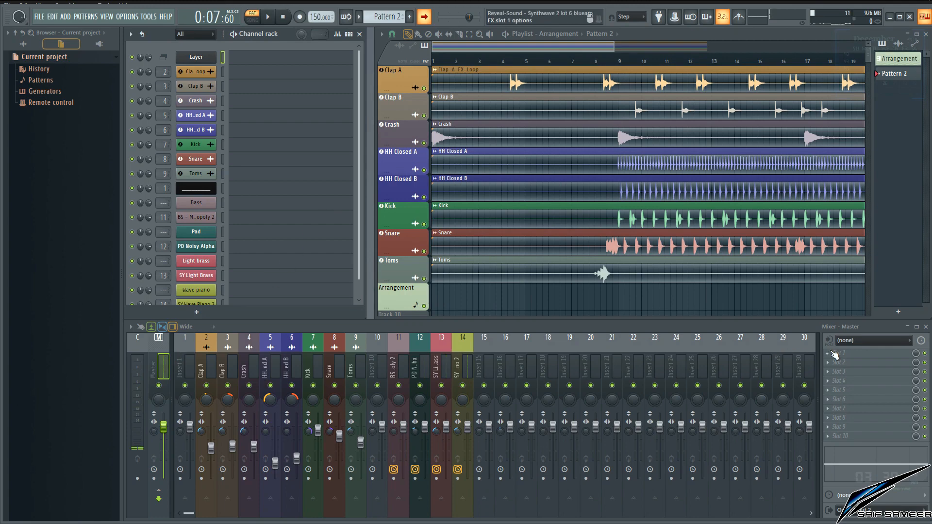
Load Control Surface in the master's first FX slot and add one button renamed 'Latch'.
{"action": "right_click", "coordinate": [871, 339]}
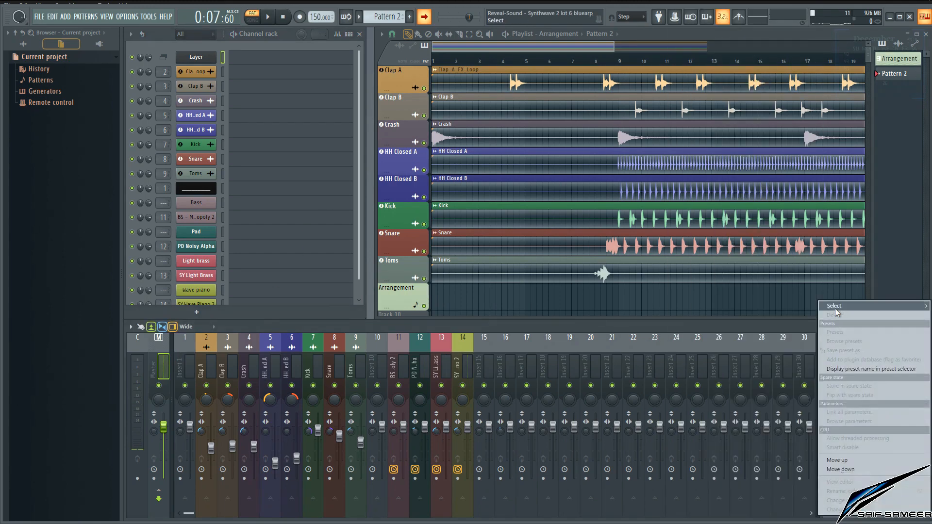
{"action": "left_click", "coordinate": [833, 305]}
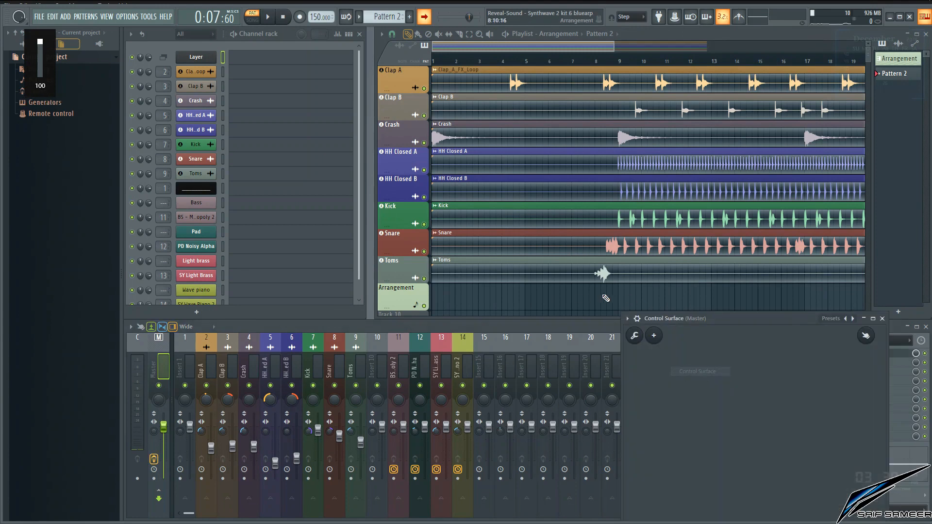
{"action": "left_click", "coordinate": [389, 202]}
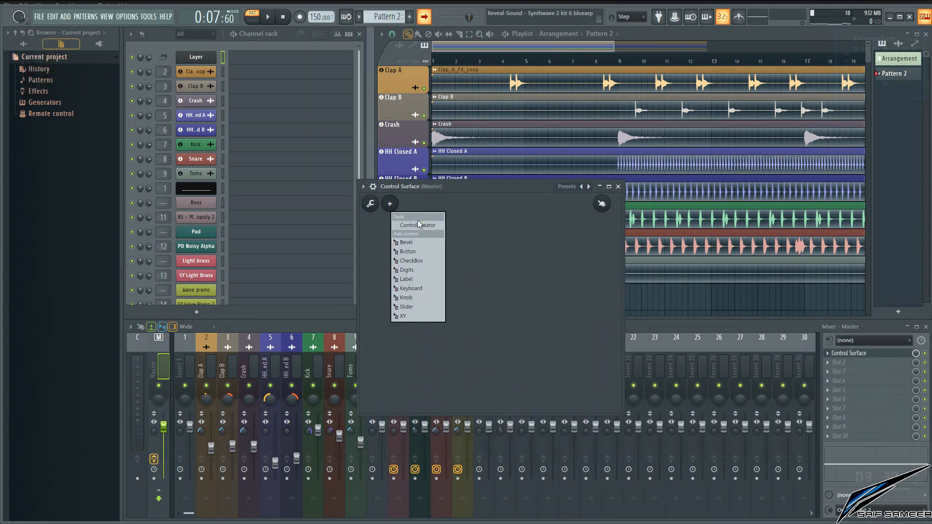
{"action": "left_click", "coordinate": [407, 250]}
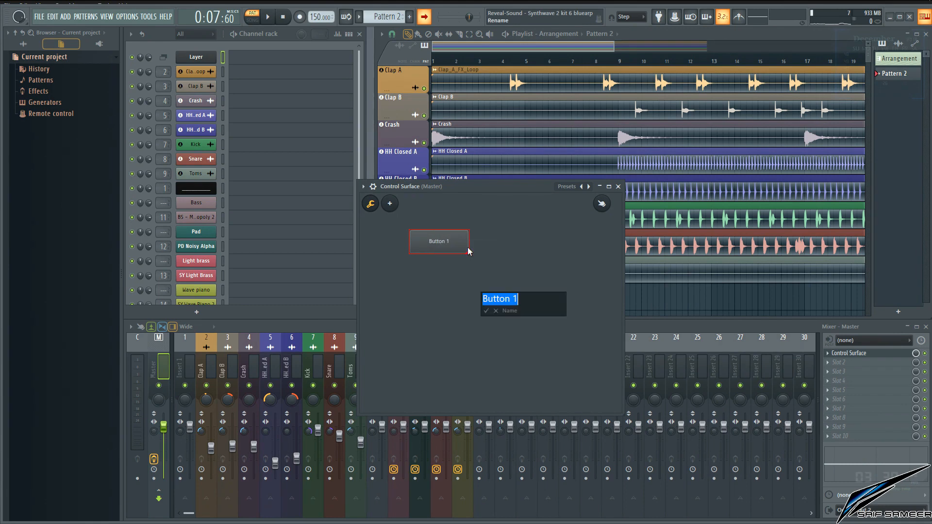
{"action": "type", "text": "Latch"}
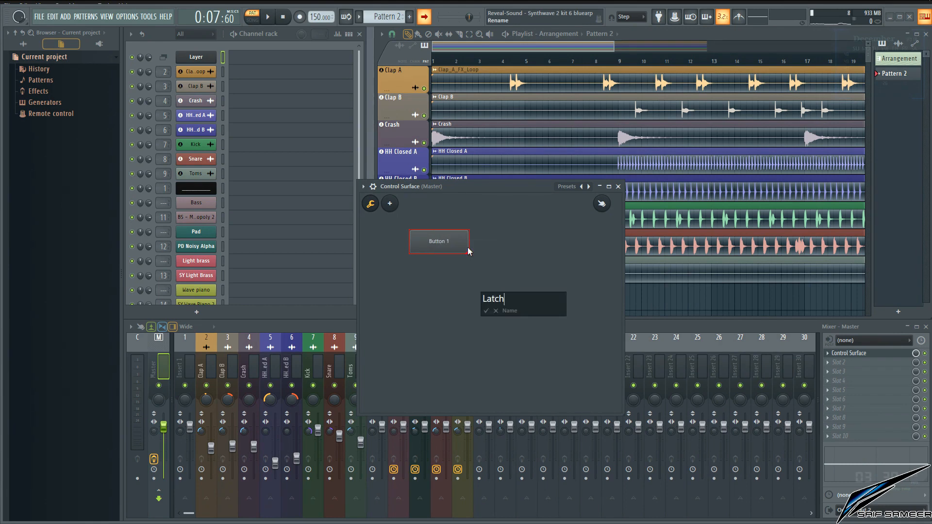
{"action": "right_click", "coordinate": [439, 241]}
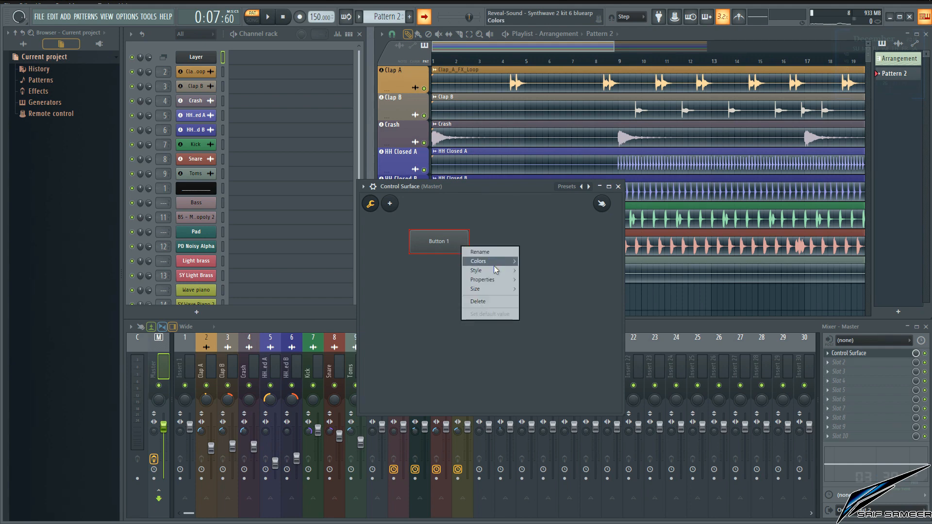
{"action": "left_click", "coordinate": [479, 251]}
{"action": "type", "text": "Latch"}
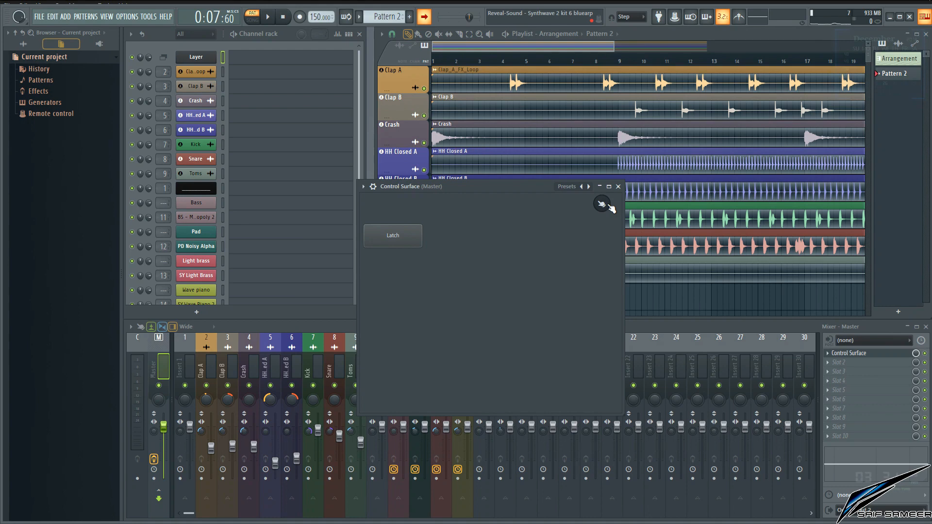
{"action": "mouse_move", "coordinate": [438, 248]}
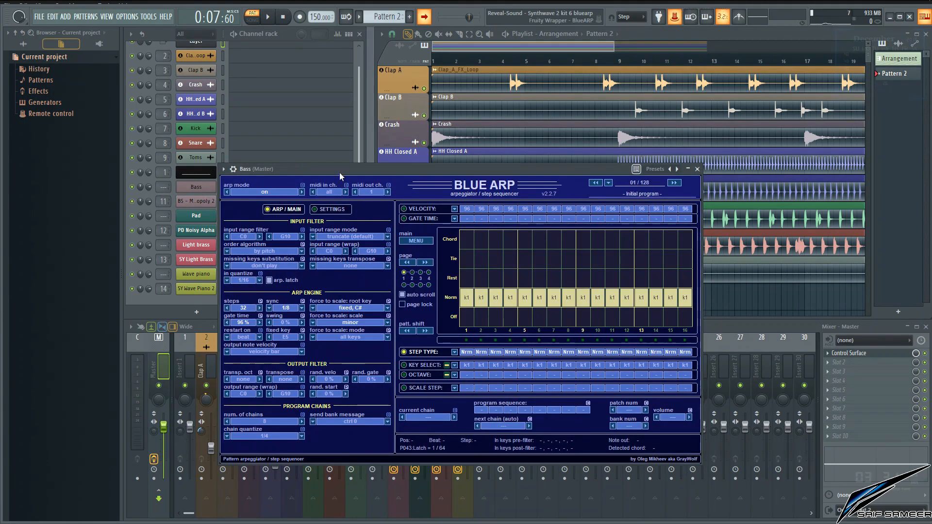
Tweak each arpeggiator's latch parameter and multilink them all to the Latch button.
{"action": "left_click", "coordinate": [697, 168]}
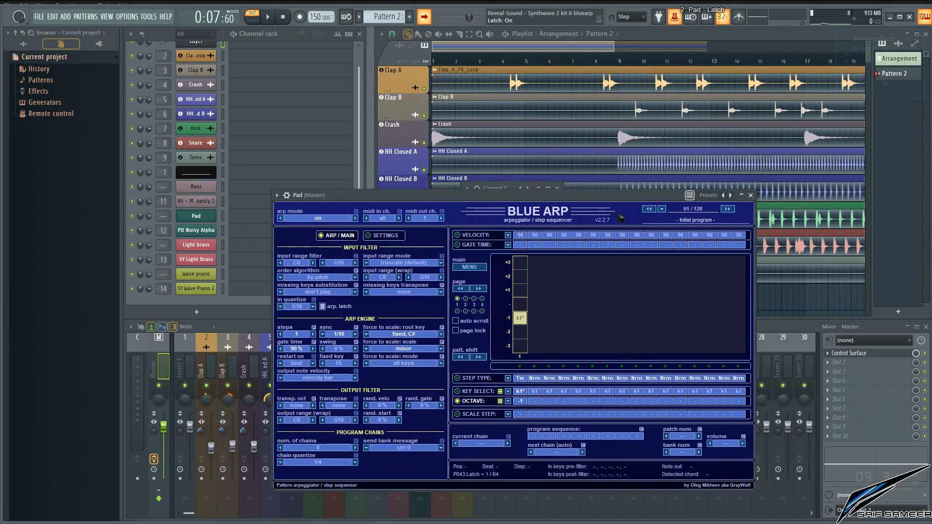
{"action": "left_click", "coordinate": [749, 196]}
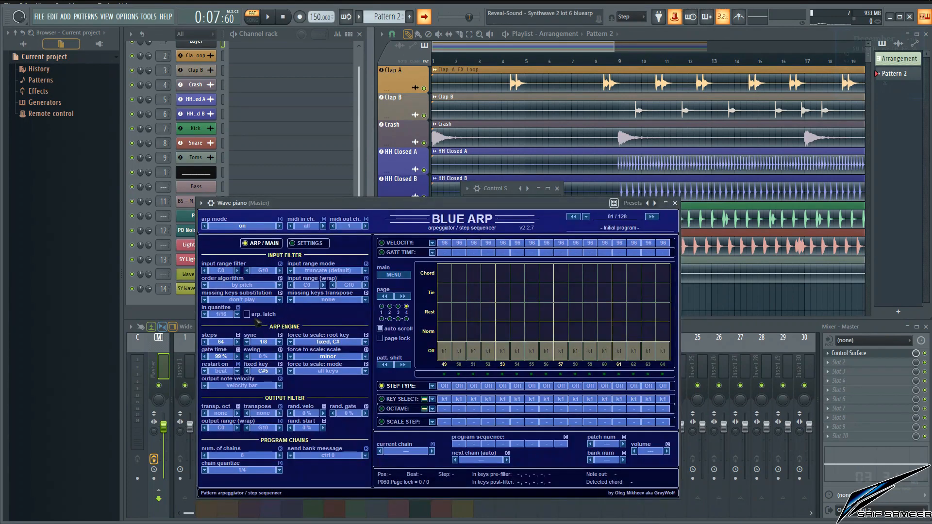
{"action": "left_click", "coordinate": [249, 314]}
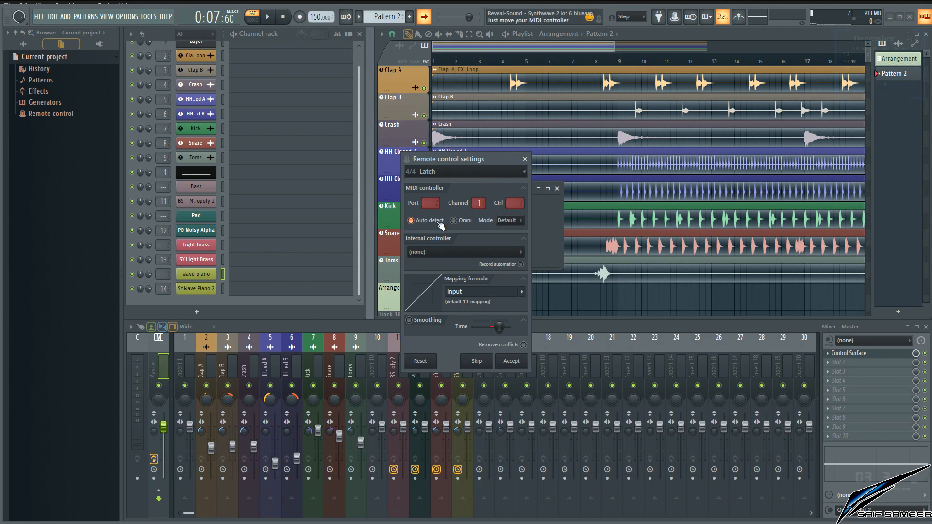
{"action": "left_click", "coordinate": [510, 361]}
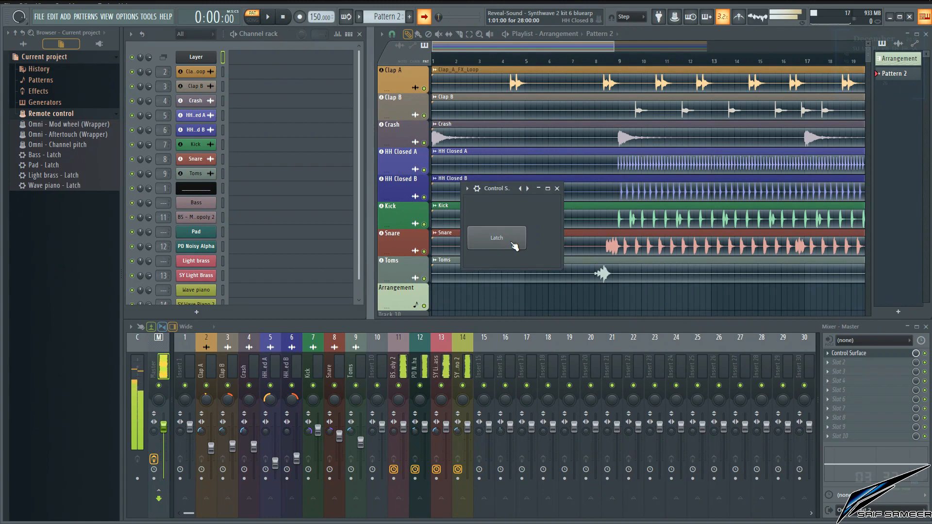
Play the song and toggle the Latch button to test the linked arpeggiator latches.
{"action": "left_click", "coordinate": [496, 237]}
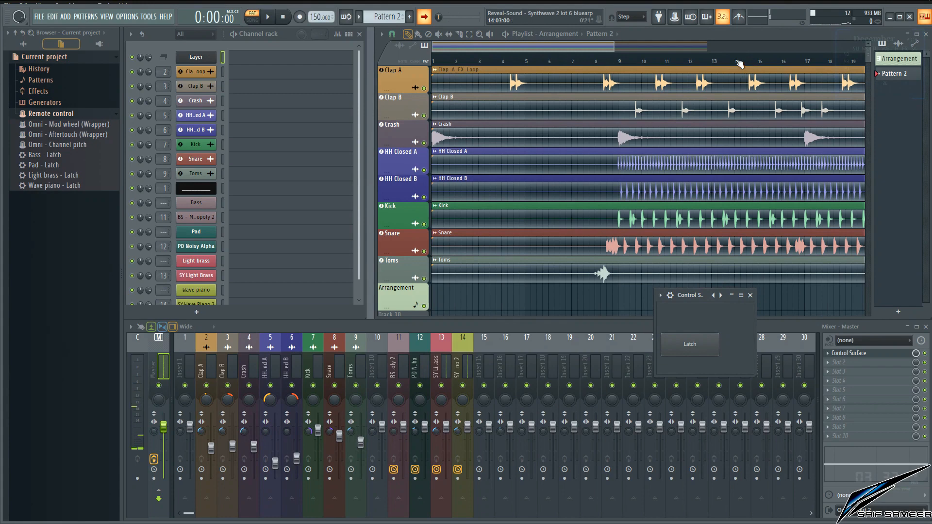
{"action": "mouse_move", "coordinate": [267, 17]}
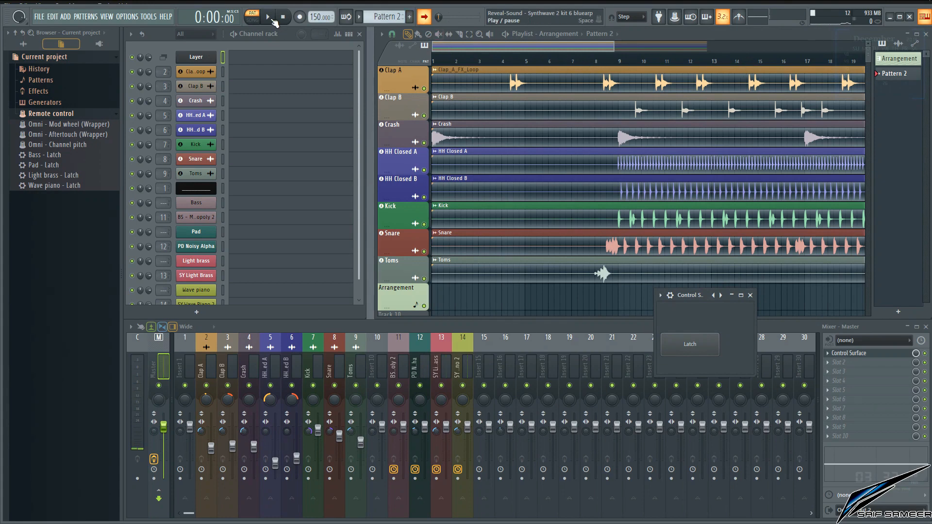
{"action": "left_click", "coordinate": [267, 16]}
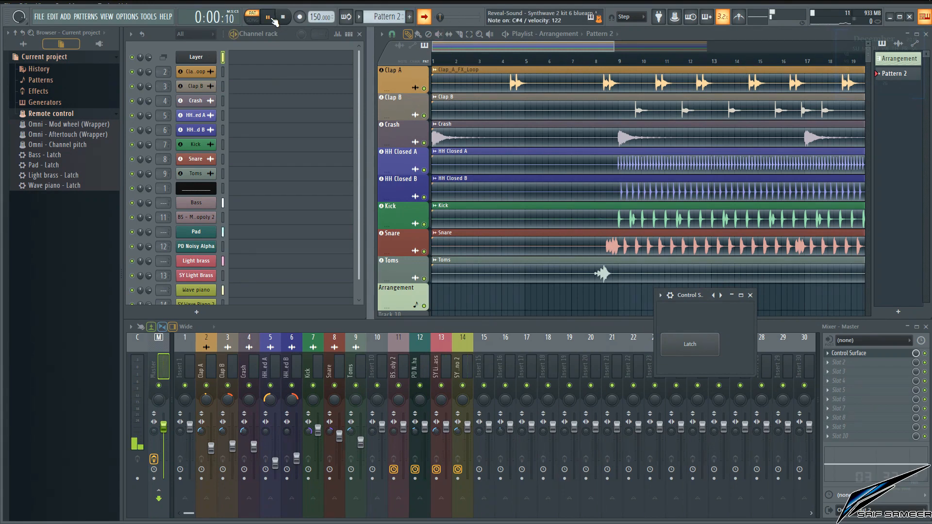
{"action": "left_click", "coordinate": [267, 16]}
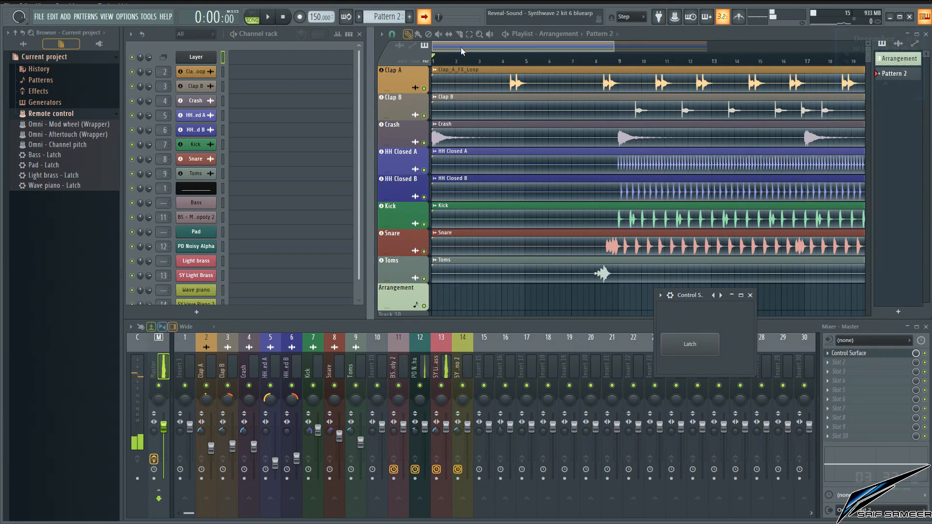
{"action": "left_click", "coordinate": [268, 16]}
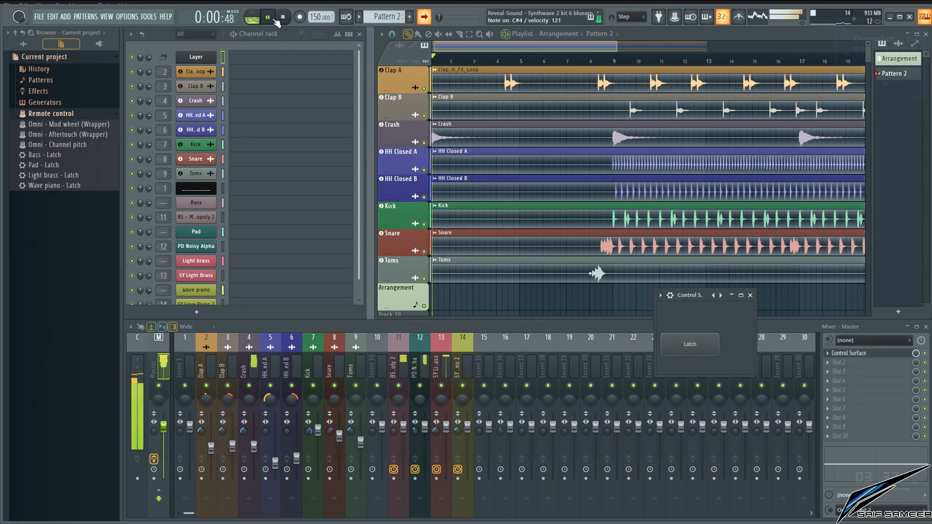
{"action": "left_click", "coordinate": [283, 16]}
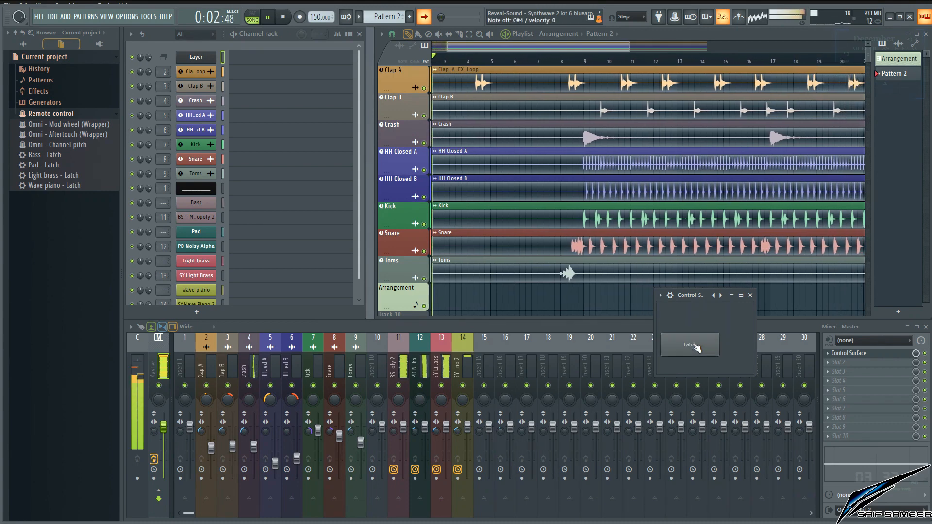